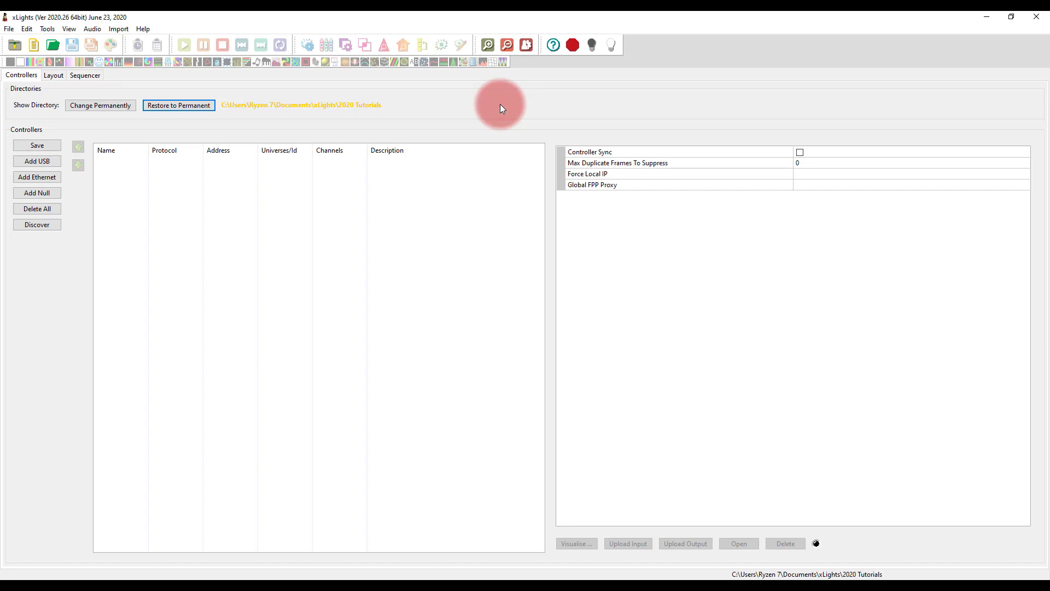
mouse_move(488, 124)
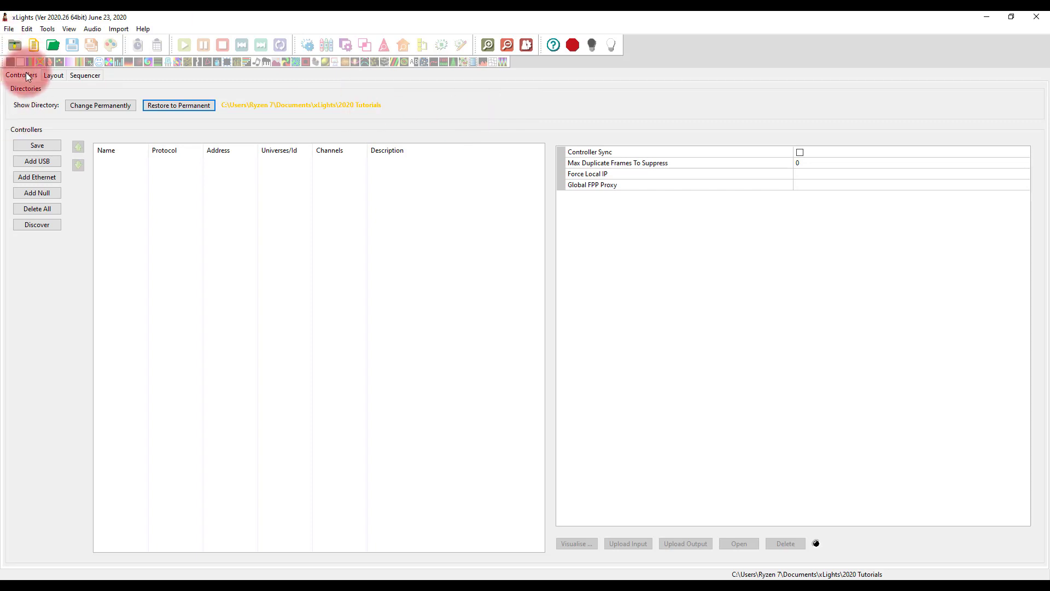
Step: Browse the Controllers, Layout and Sequencer tabs, then return to Controllers setup
click(53, 75)
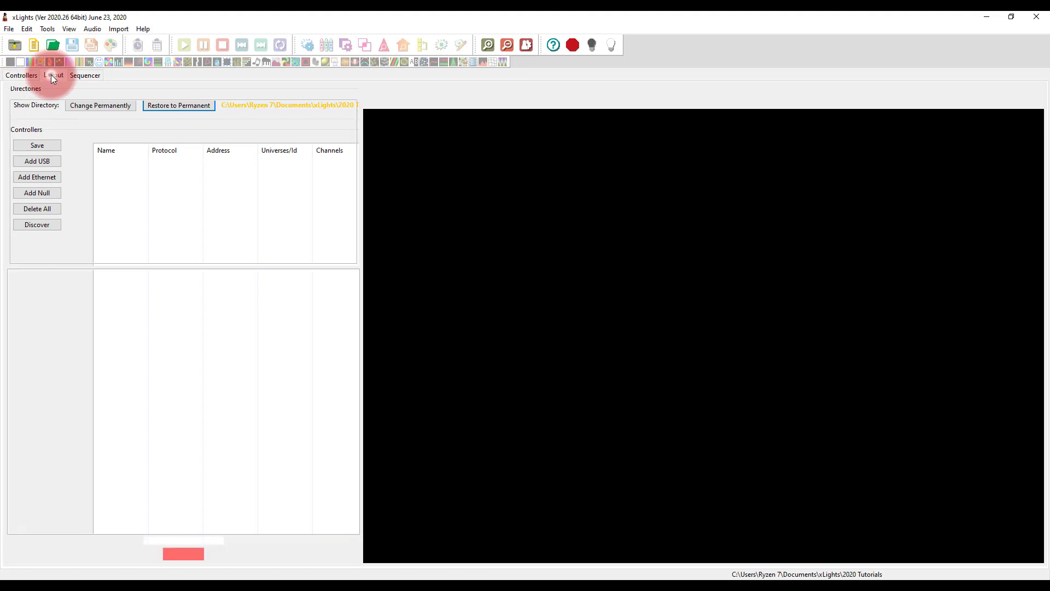
click(84, 75)
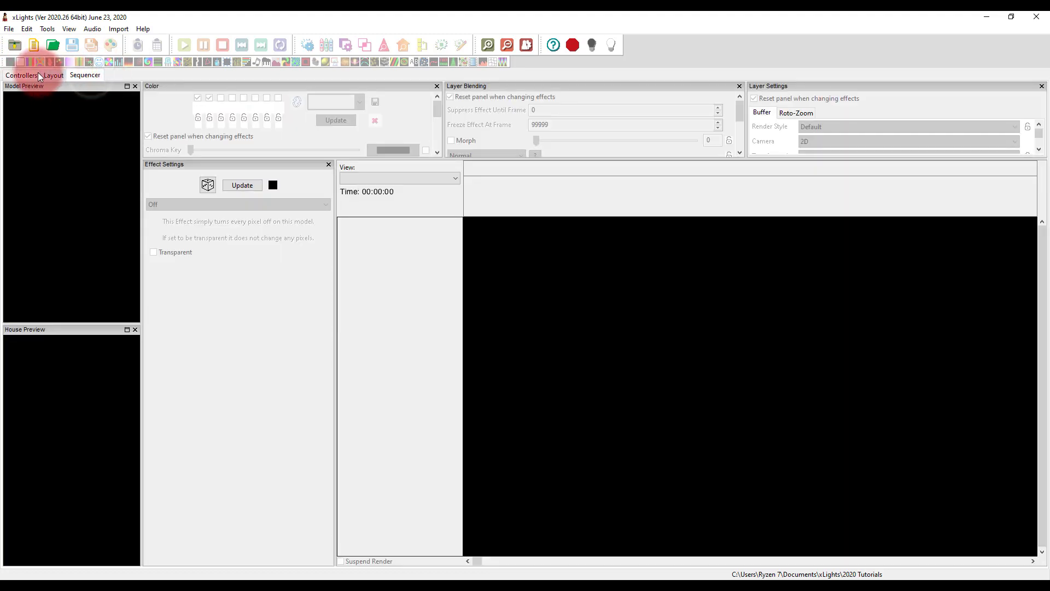
click(21, 75)
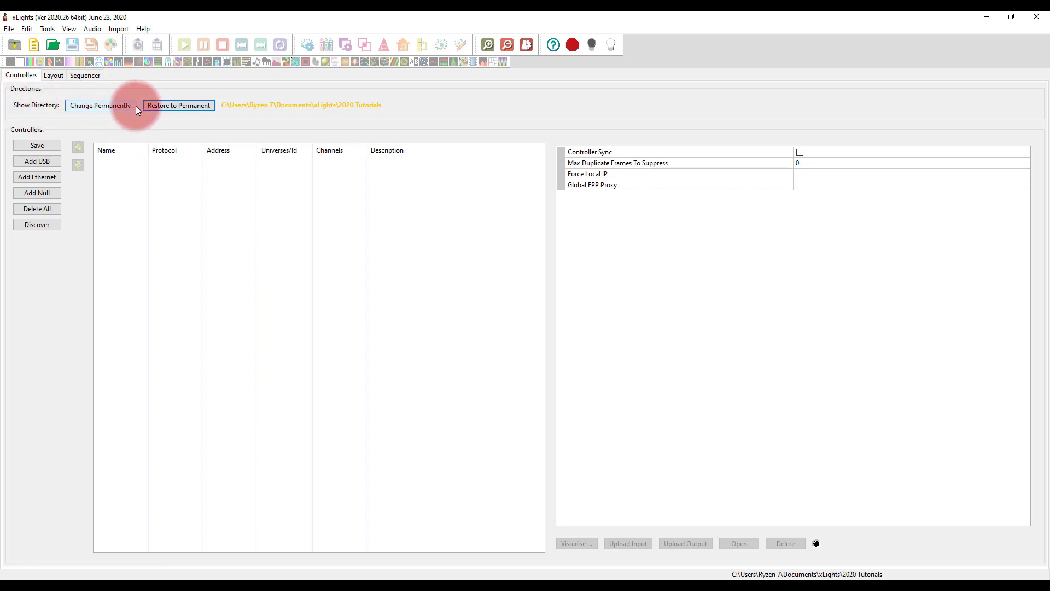
click(53, 75)
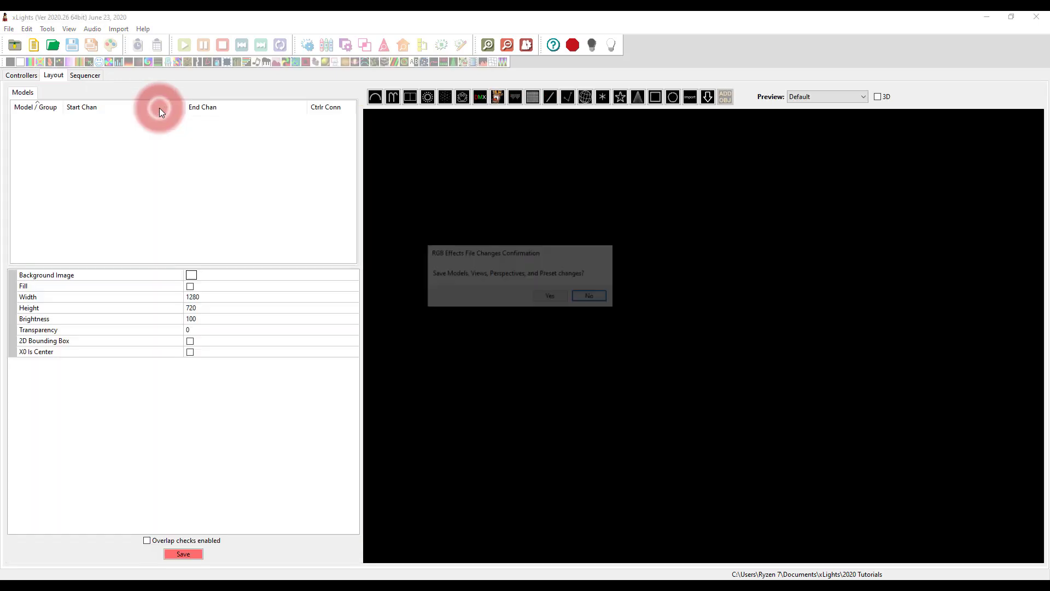
Step: Restore the permanent show directory, save layout changes, and set it to the 2020 Tutorials folder
click(549, 296)
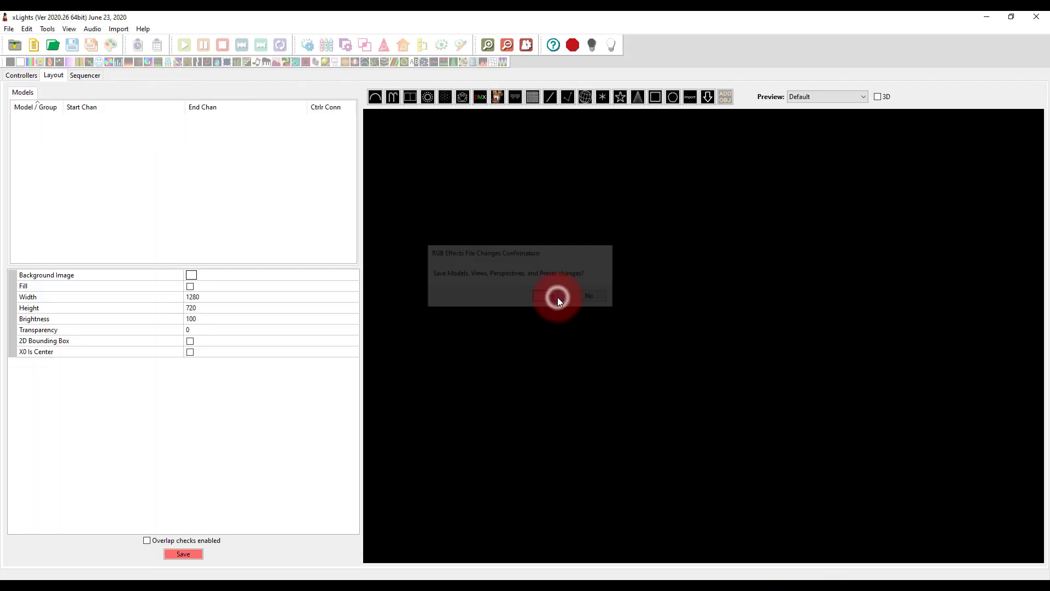
click(541, 296)
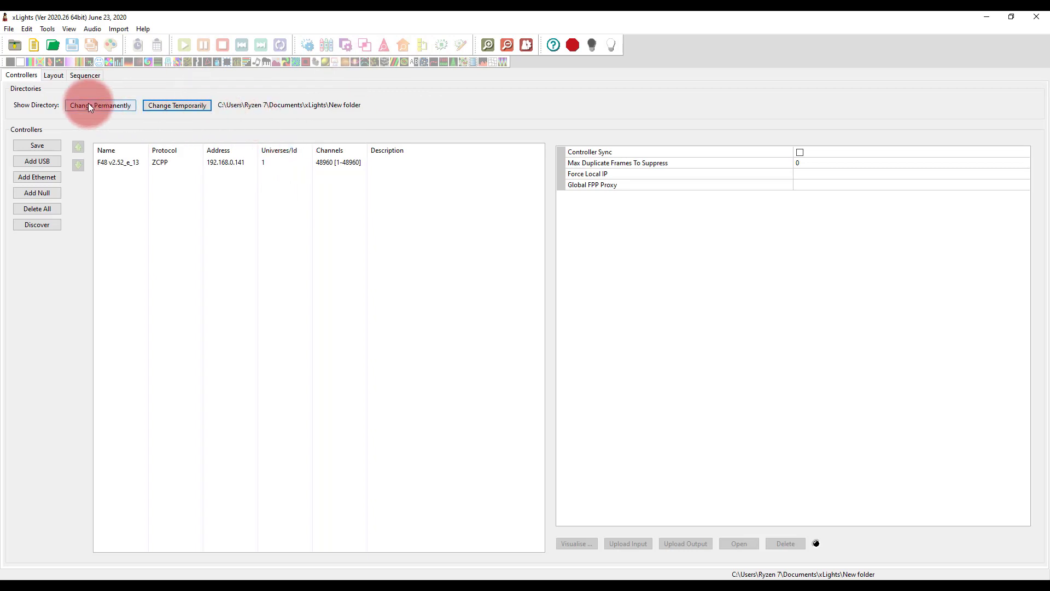
click(99, 105)
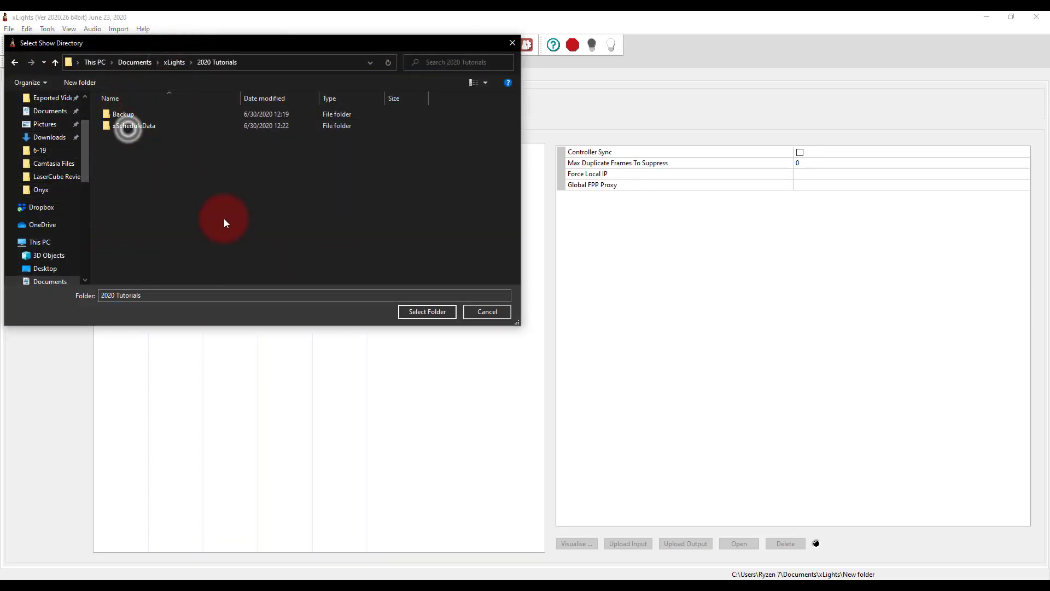
click(427, 311)
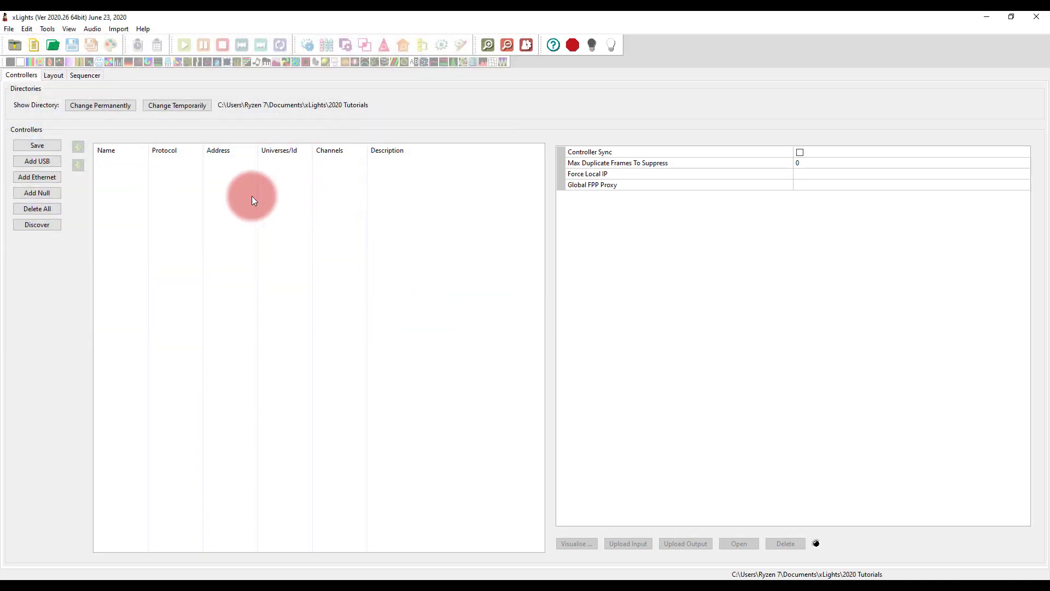
mouse_move(193, 177)
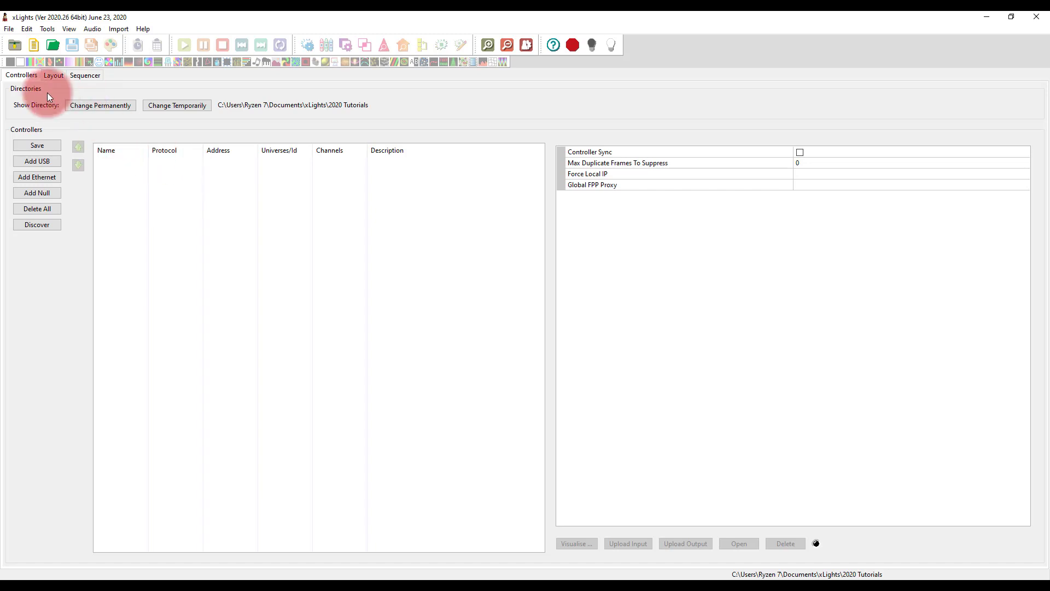
Step: Load the iStock house JPG as the layout's background image
click(53, 75)
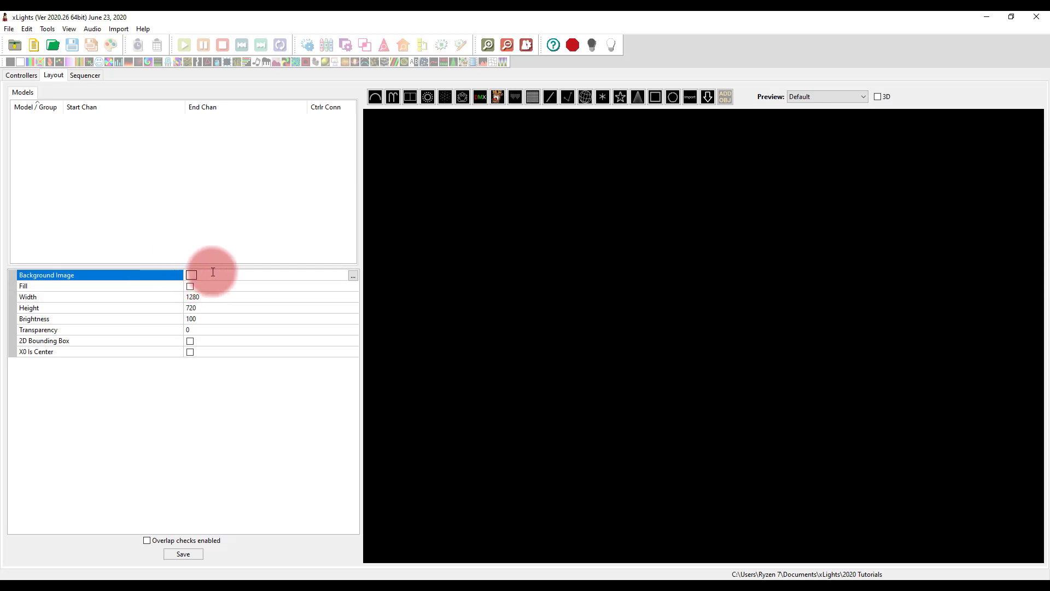
click(352, 275)
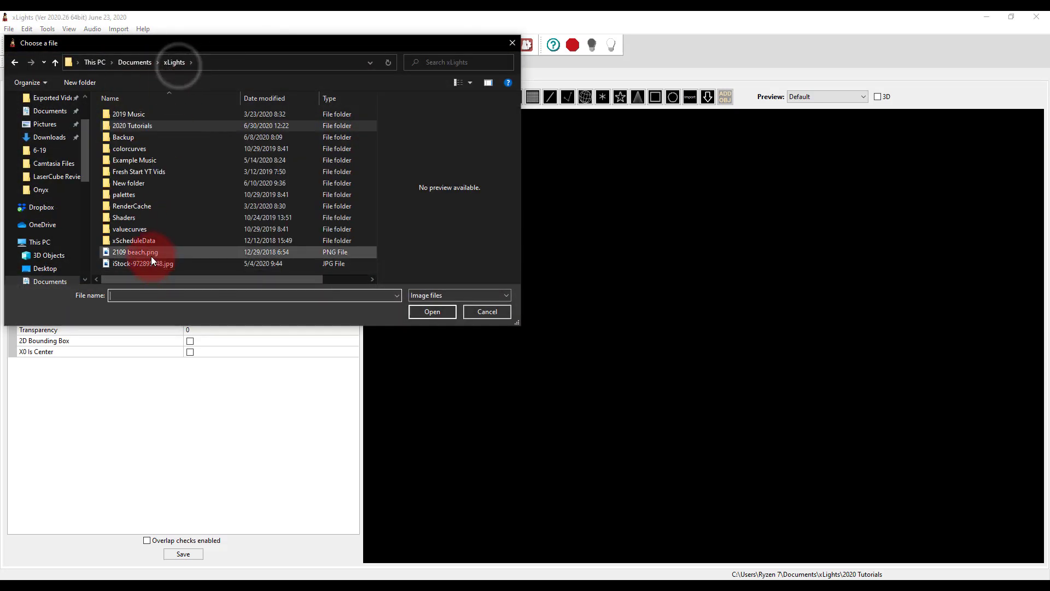
click(143, 263)
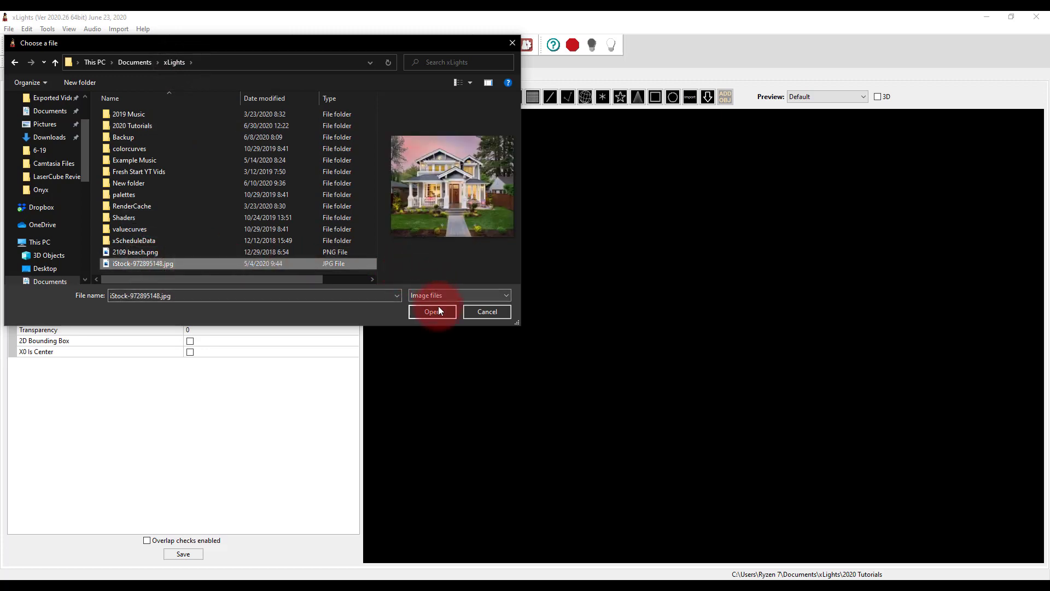
click(432, 311)
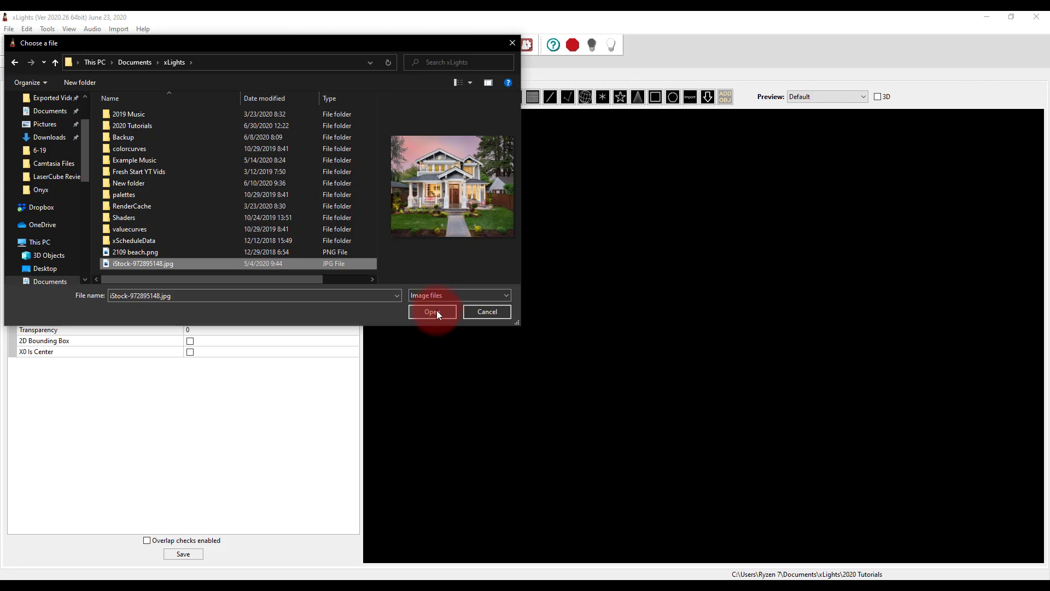
click(432, 311)
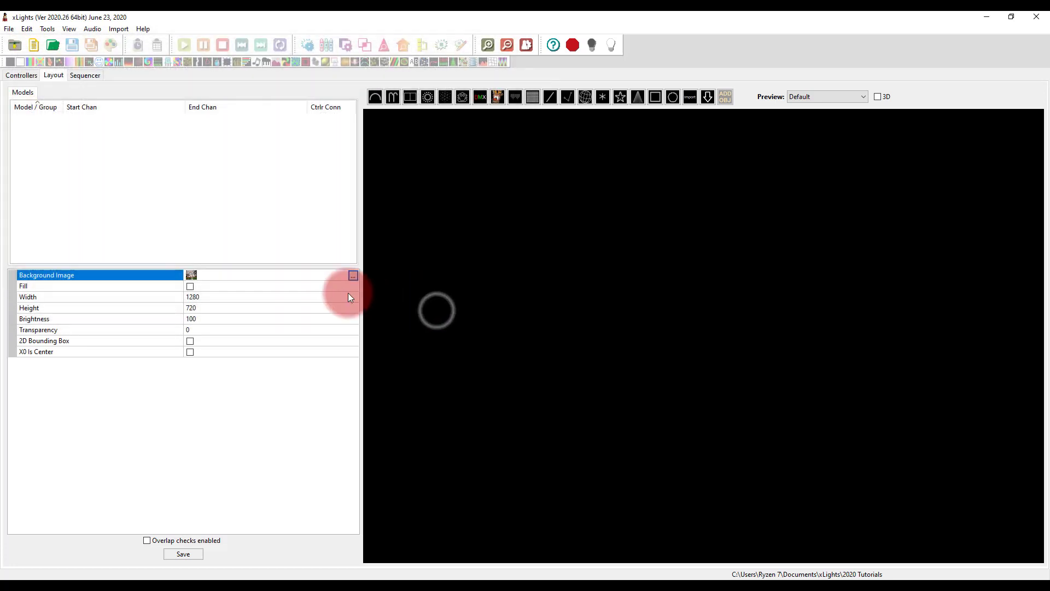
click(353, 274)
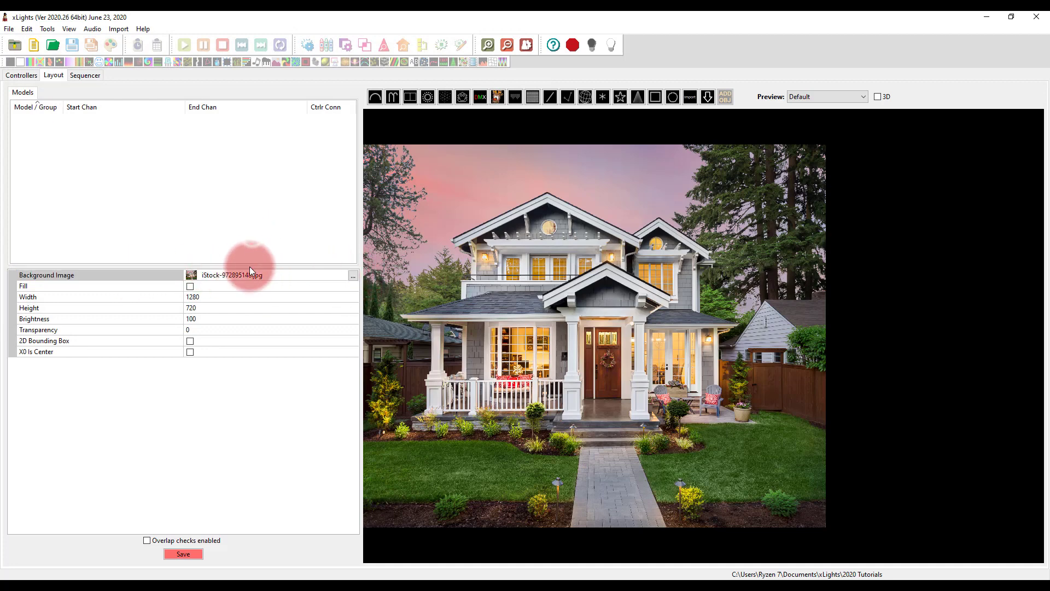
click(268, 274)
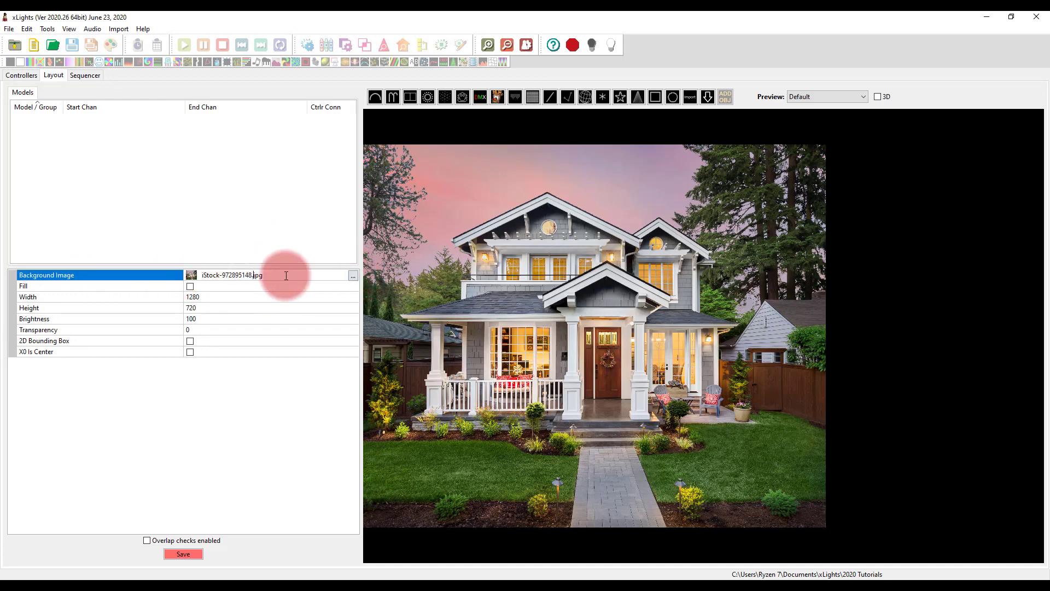
mouse_move(689, 282)
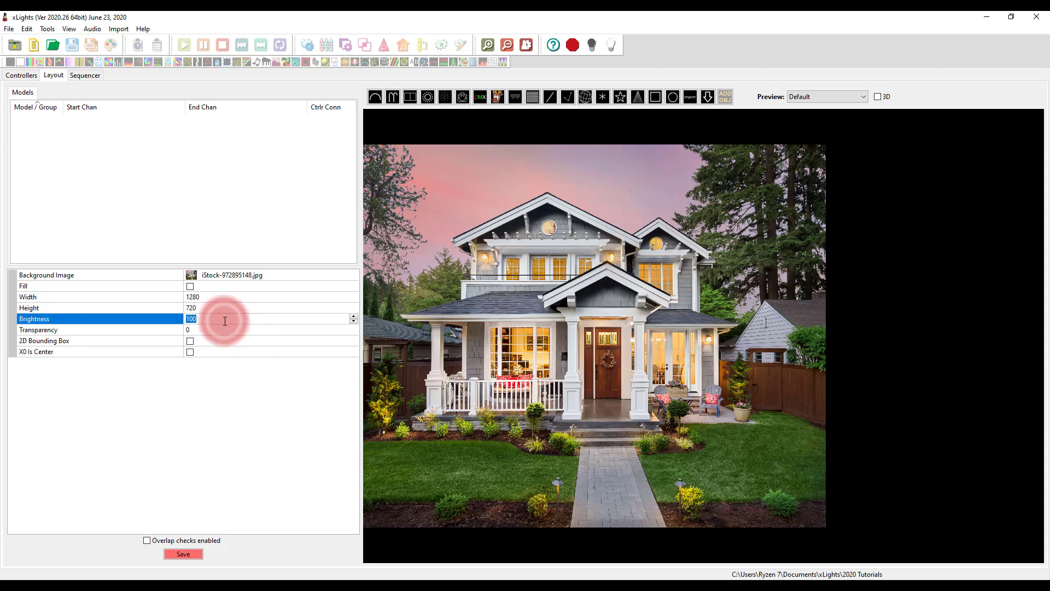
Step: Lower the background photo brightness to 25
text(25)
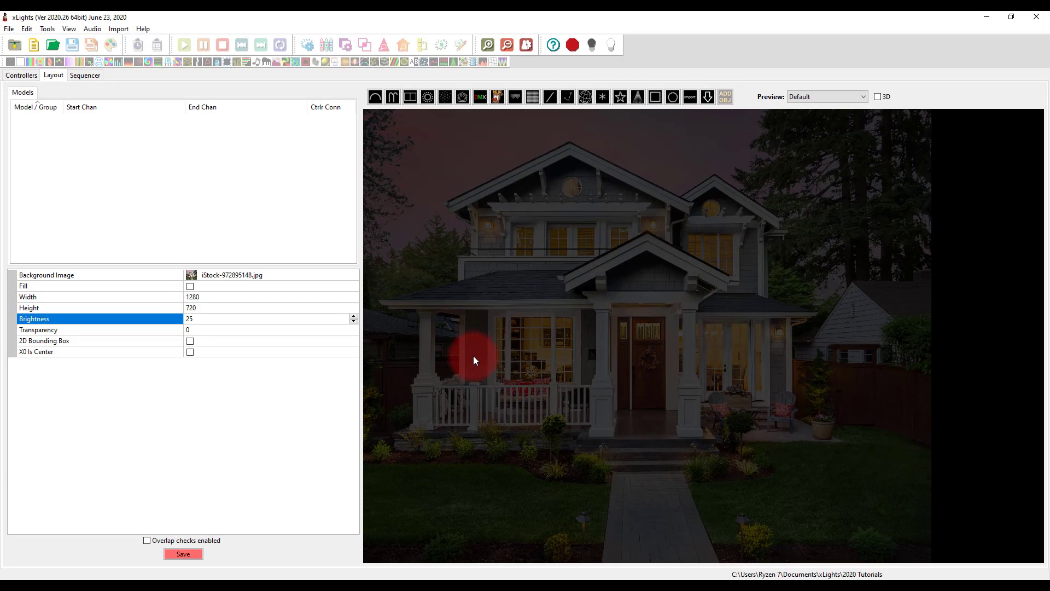
mouse_move(338, 293)
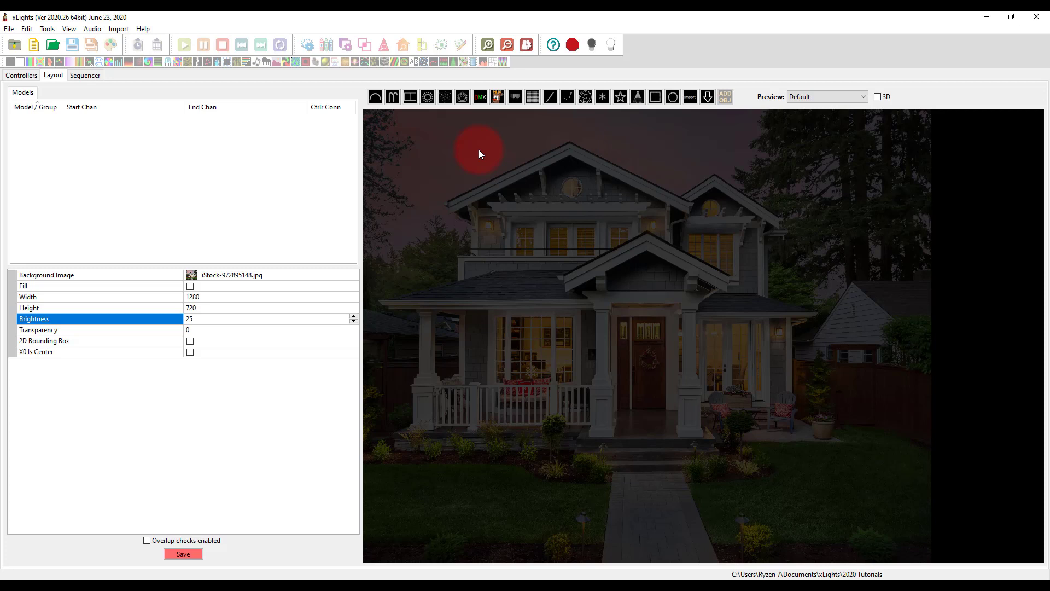
mouse_move(359, 84)
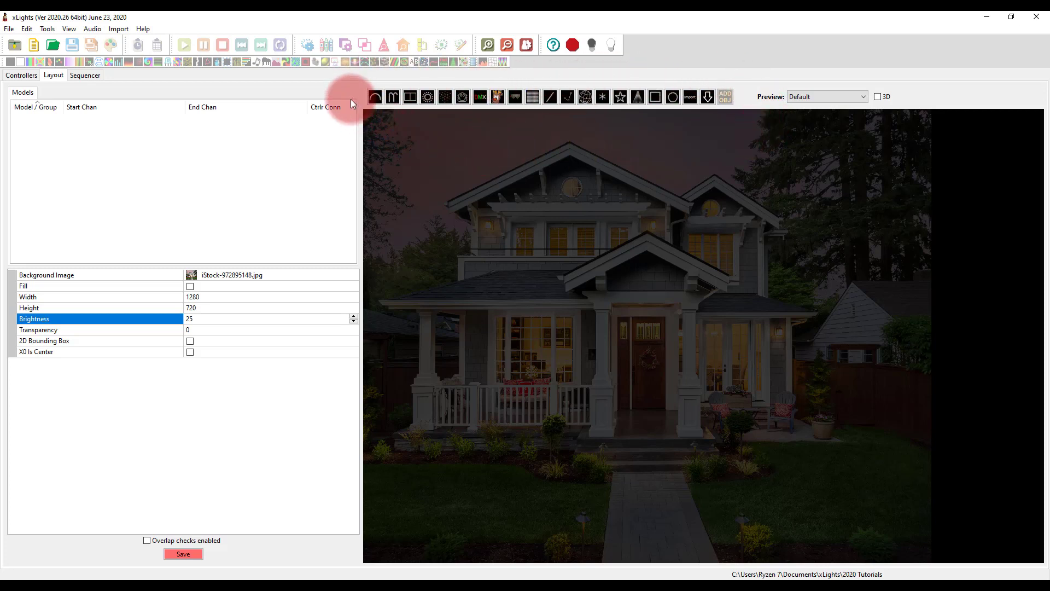
mouse_move(485, 161)
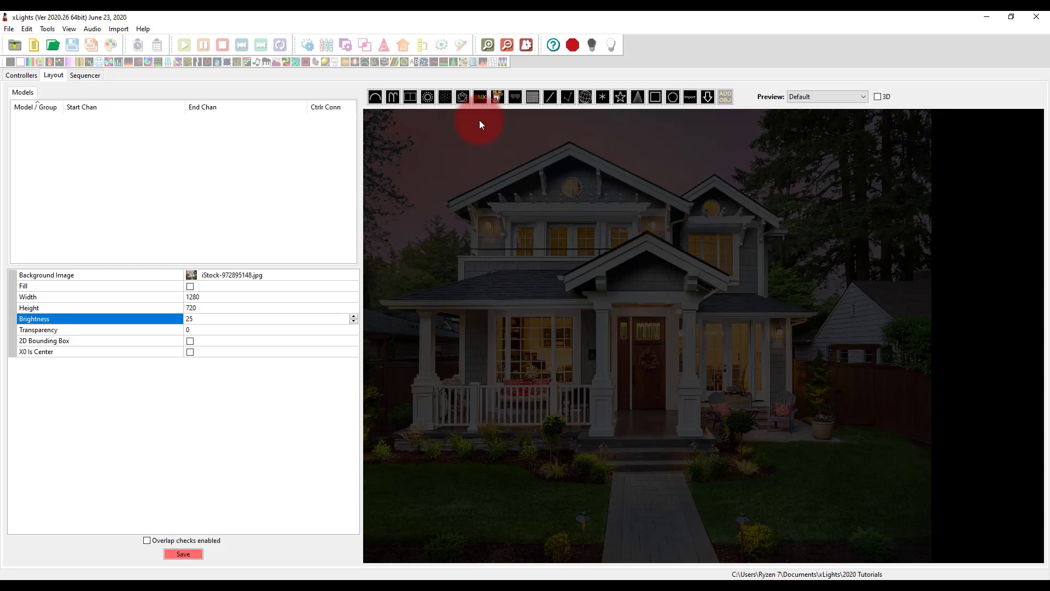
mouse_move(703, 111)
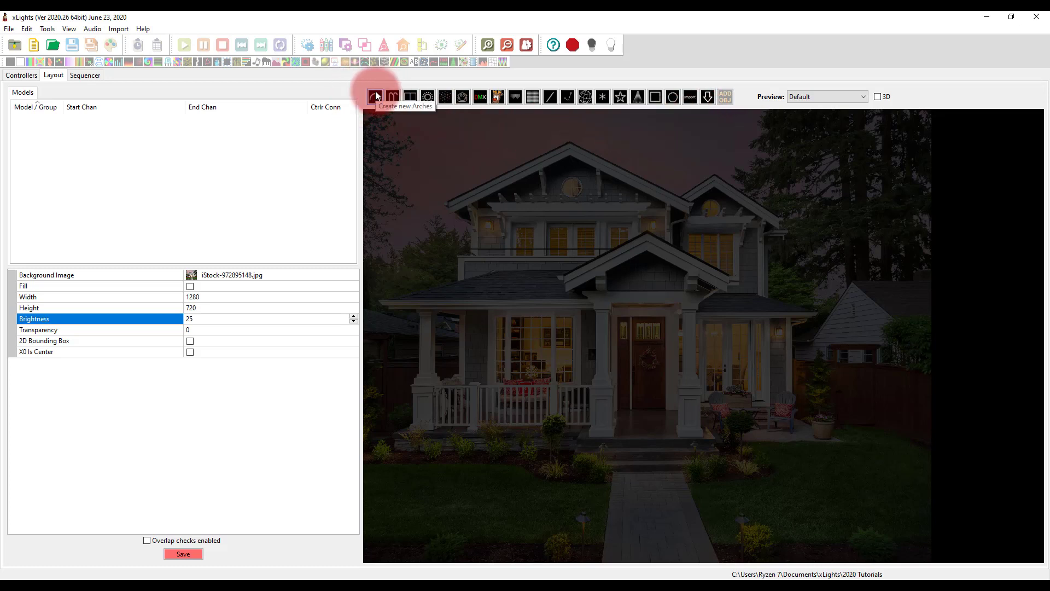
mouse_move(409, 96)
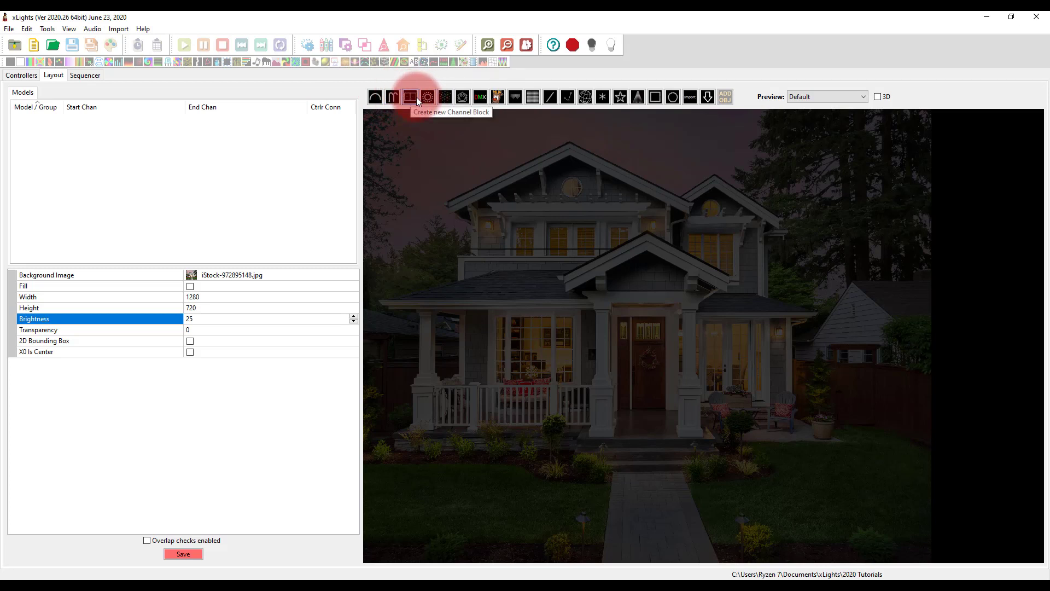
mouse_move(462, 97)
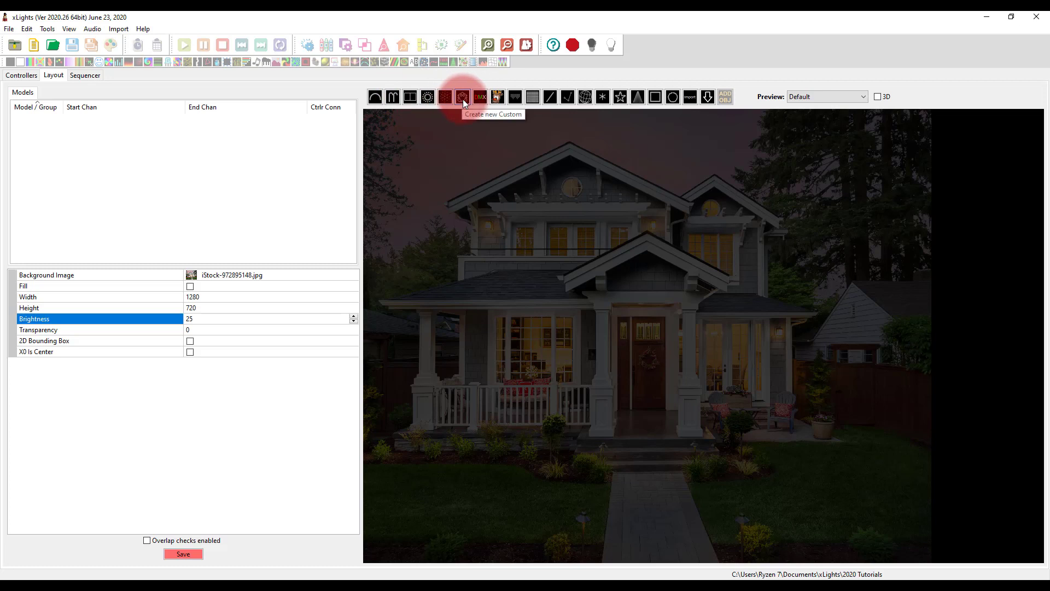
mouse_move(462, 97)
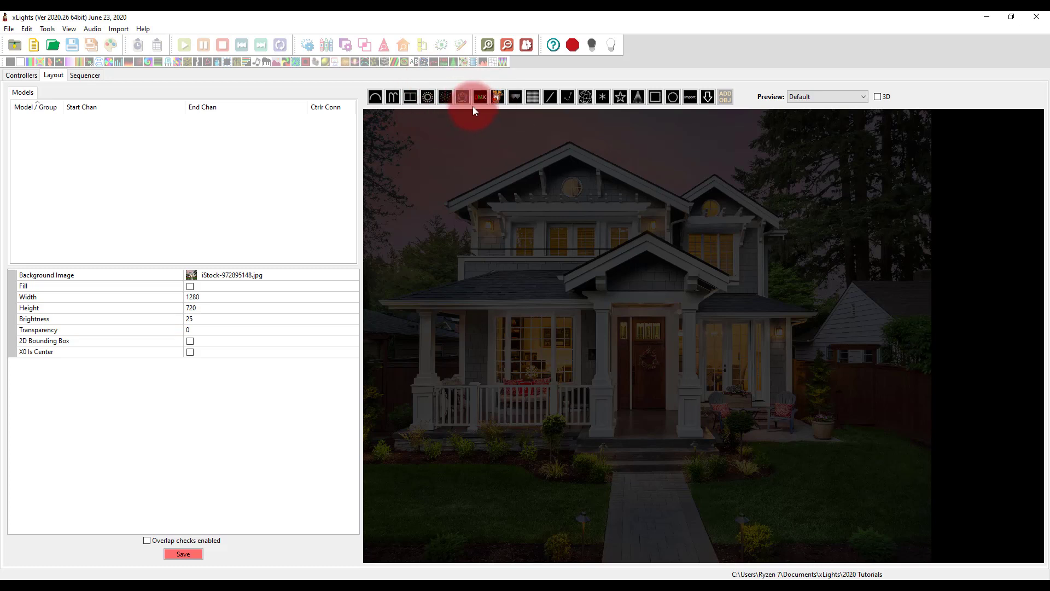
mouse_move(480, 97)
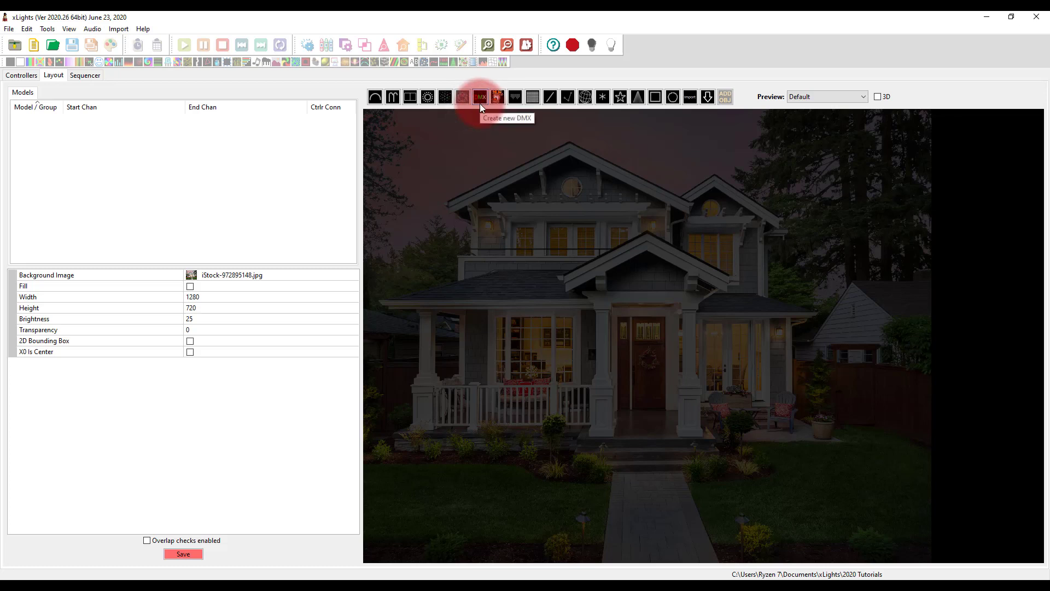
click(480, 97)
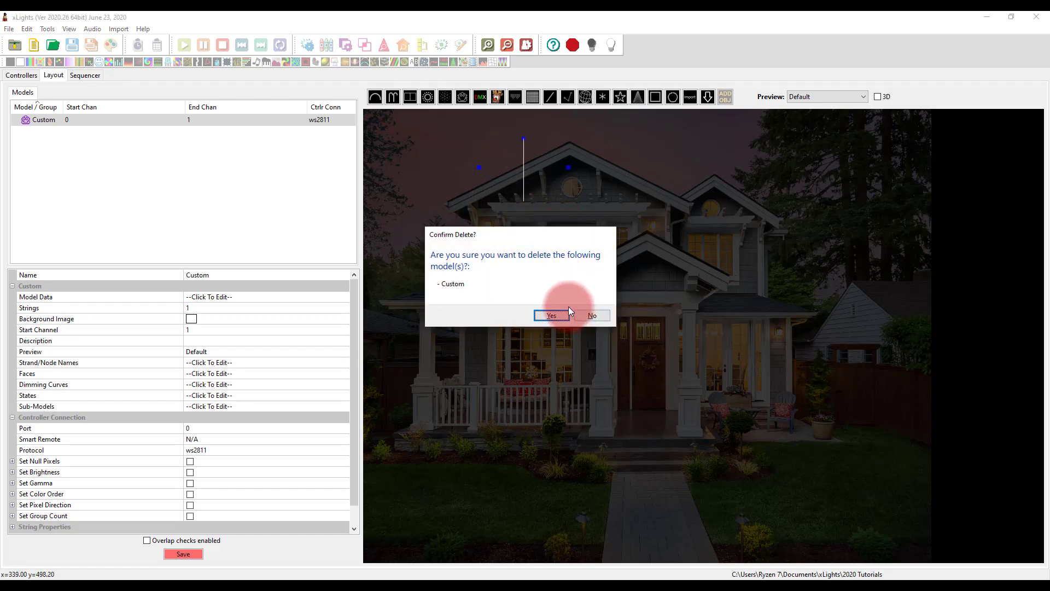
click(550, 316)
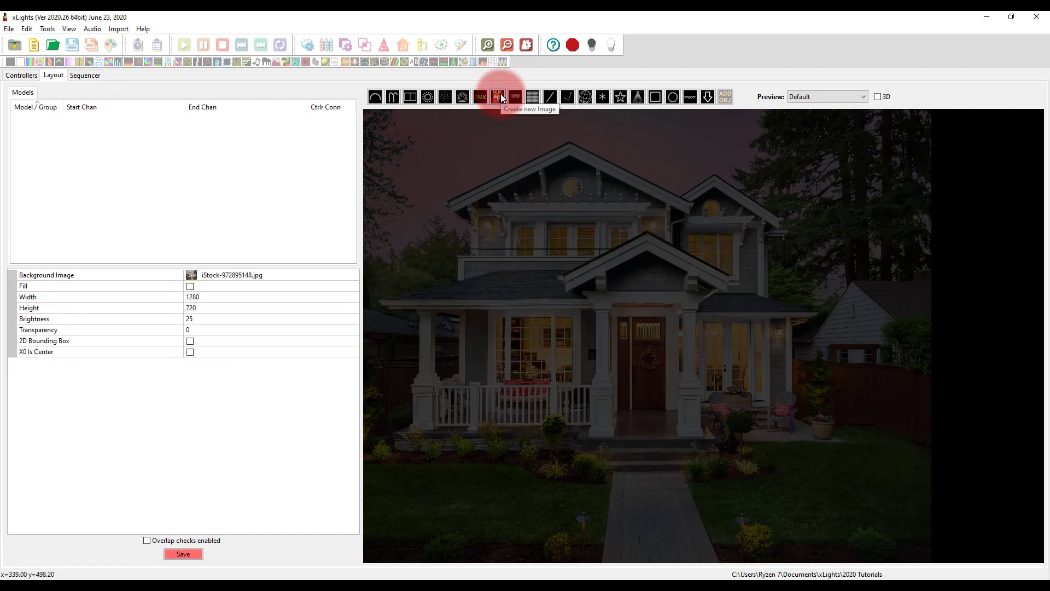
mouse_move(532, 97)
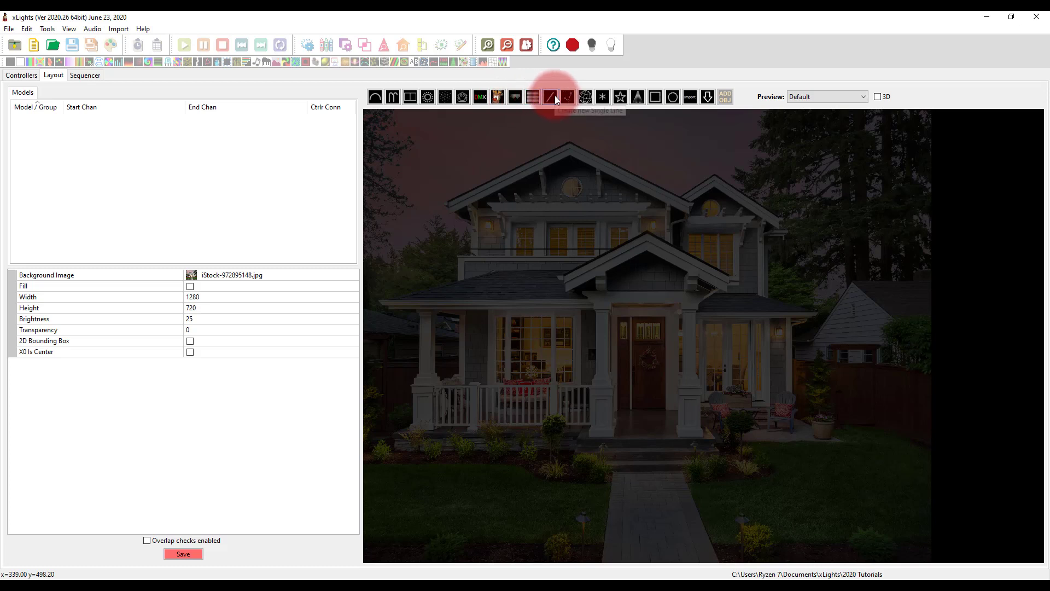
mouse_move(584, 97)
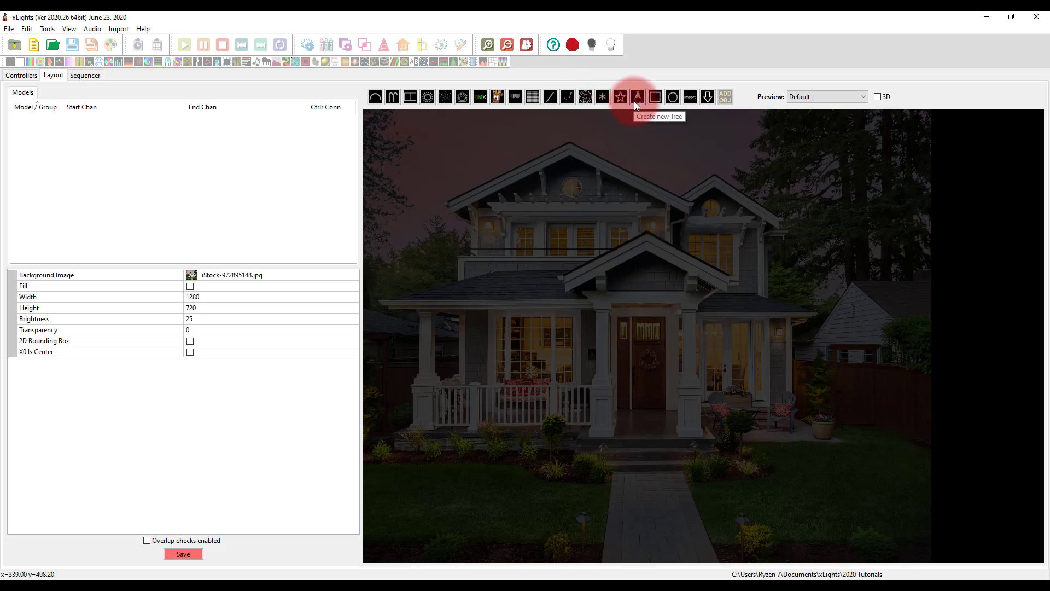
mouse_move(672, 98)
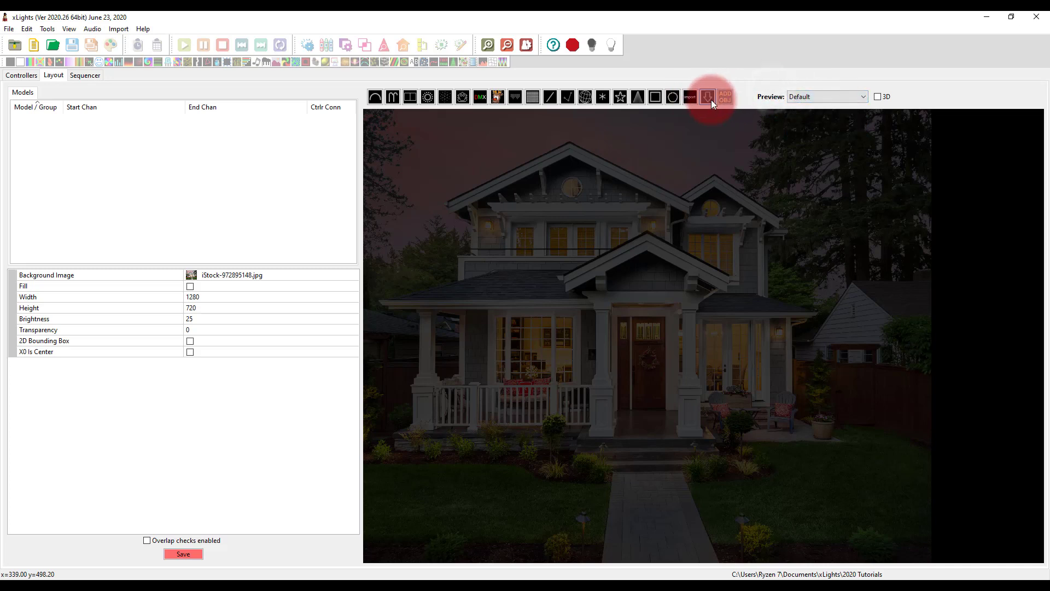
Step: Browse the downloadable vendor model library, collapsing Boscoyo Studio and viewing the DMX libraries
click(707, 96)
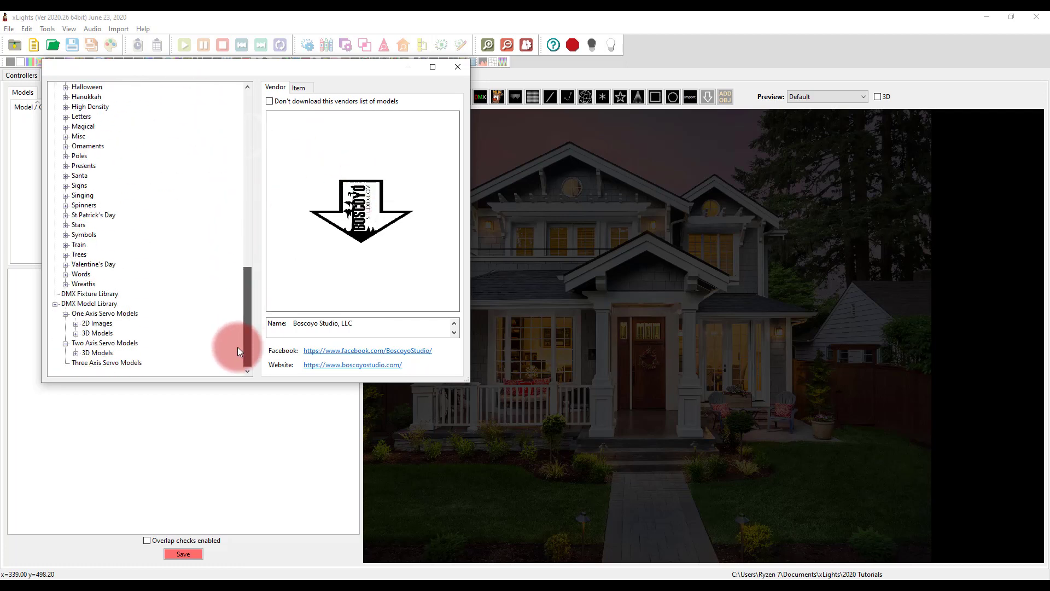
scroll(down, 3)
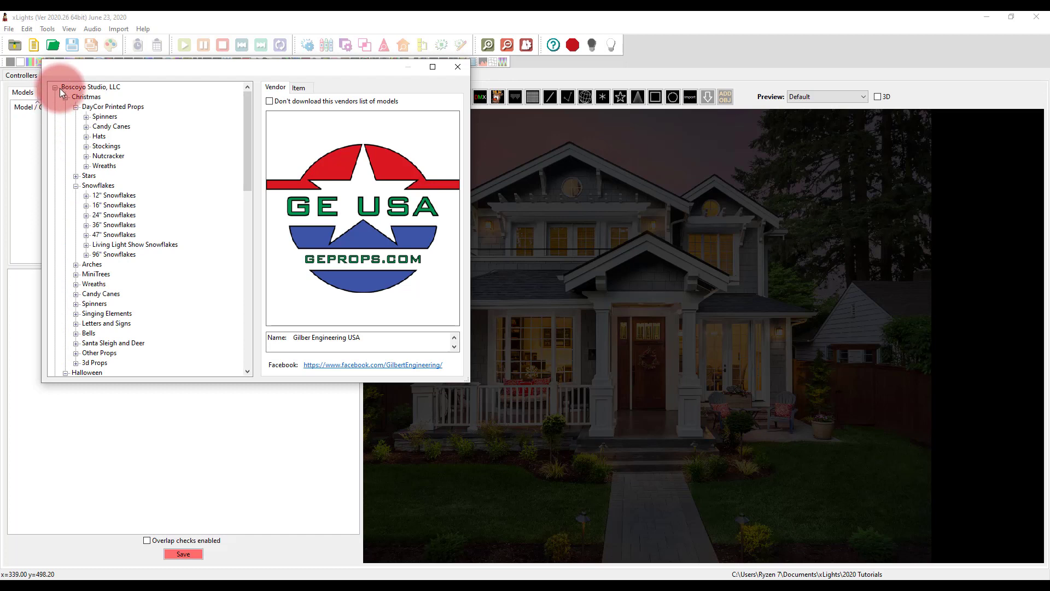
click(55, 87)
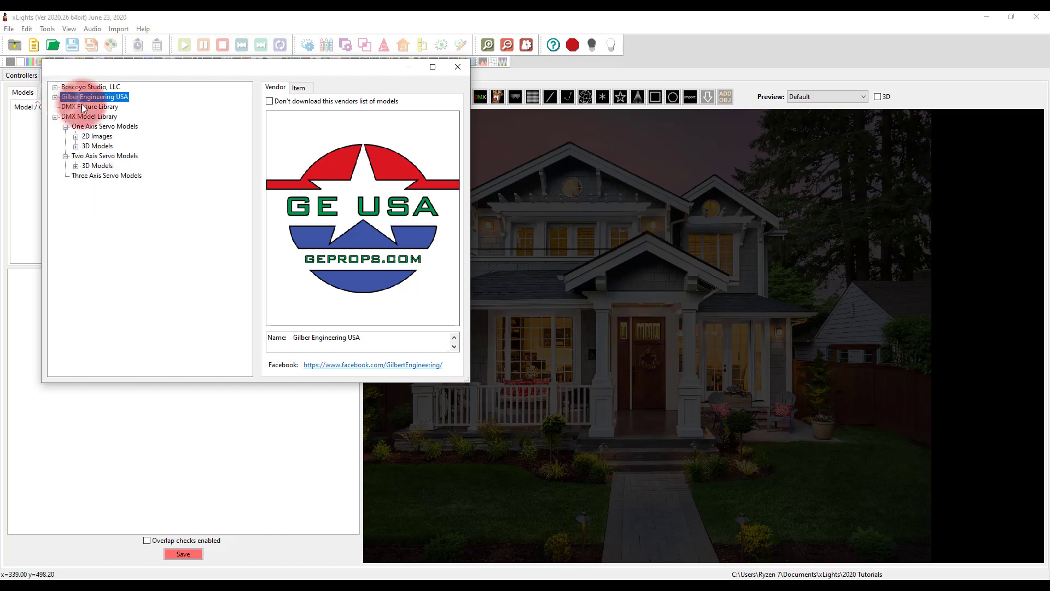
click(89, 116)
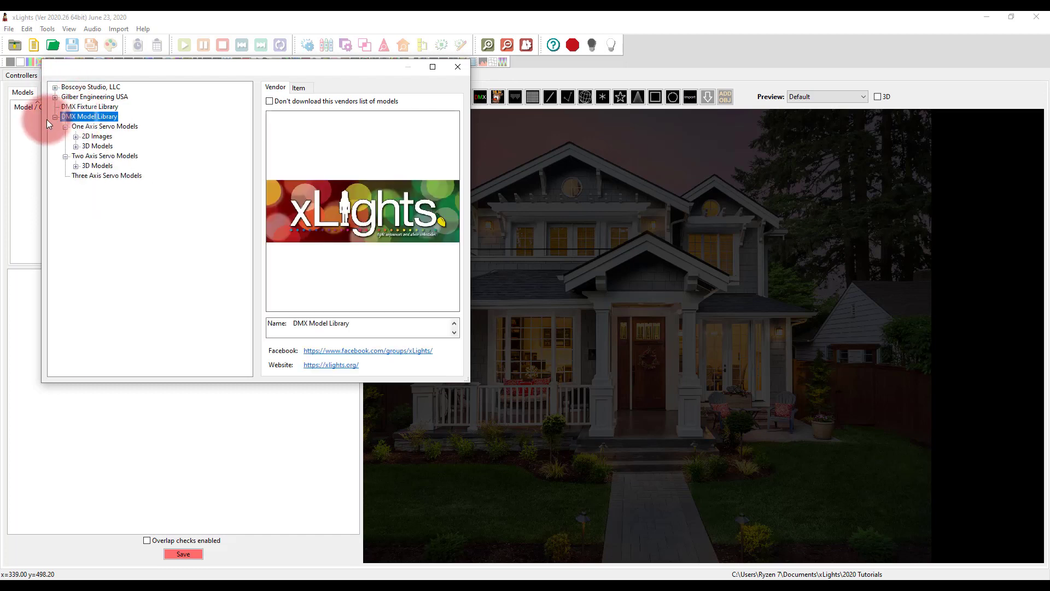
click(89, 107)
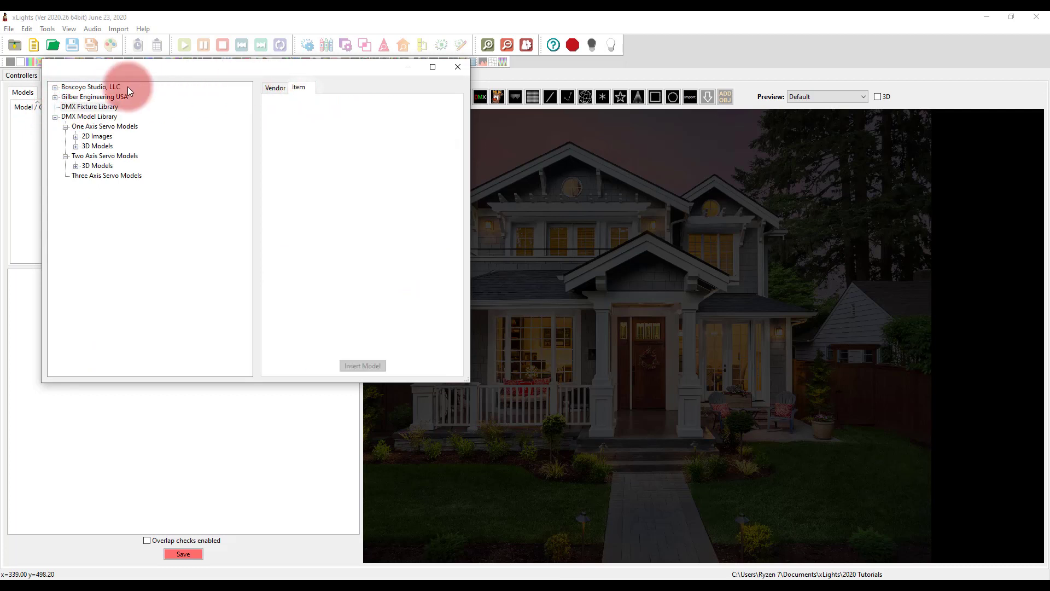
click(89, 107)
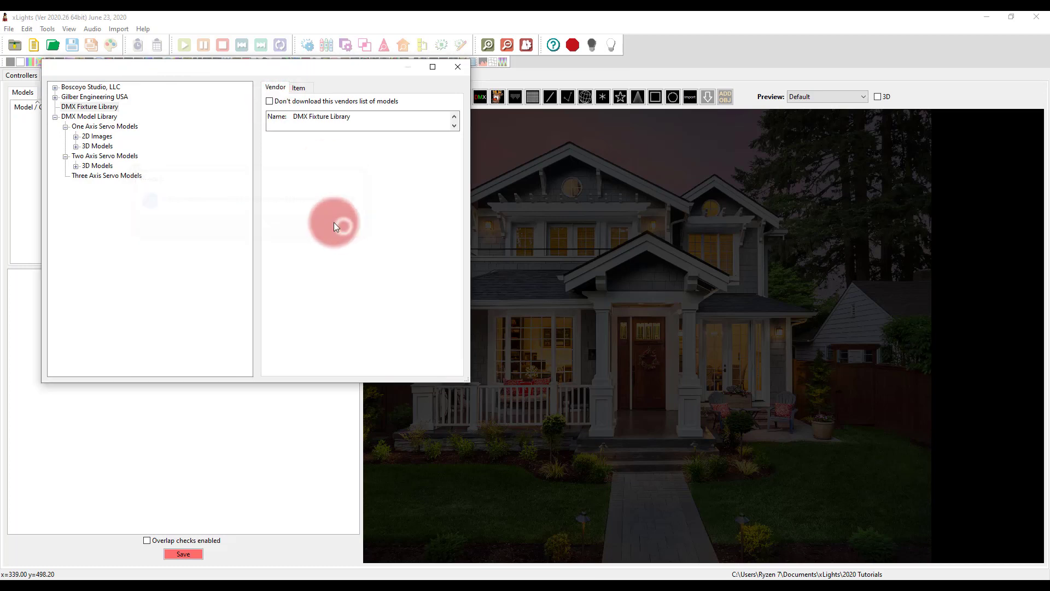
Step: Expand Gilber Engineering USA's 3-D props, preview the G-Sphere and insert it into the layout
click(95, 96)
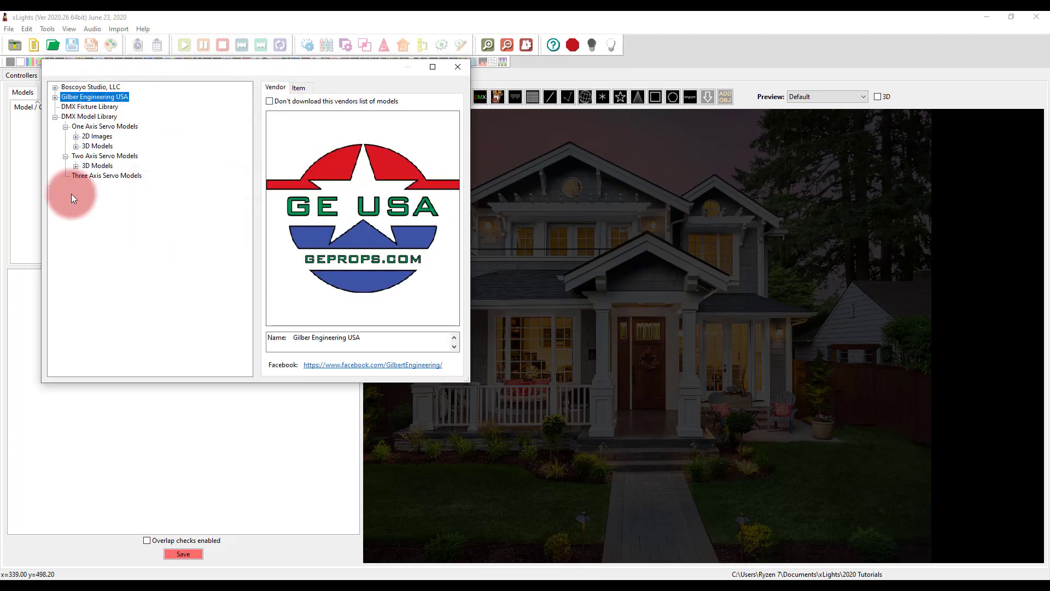
click(56, 87)
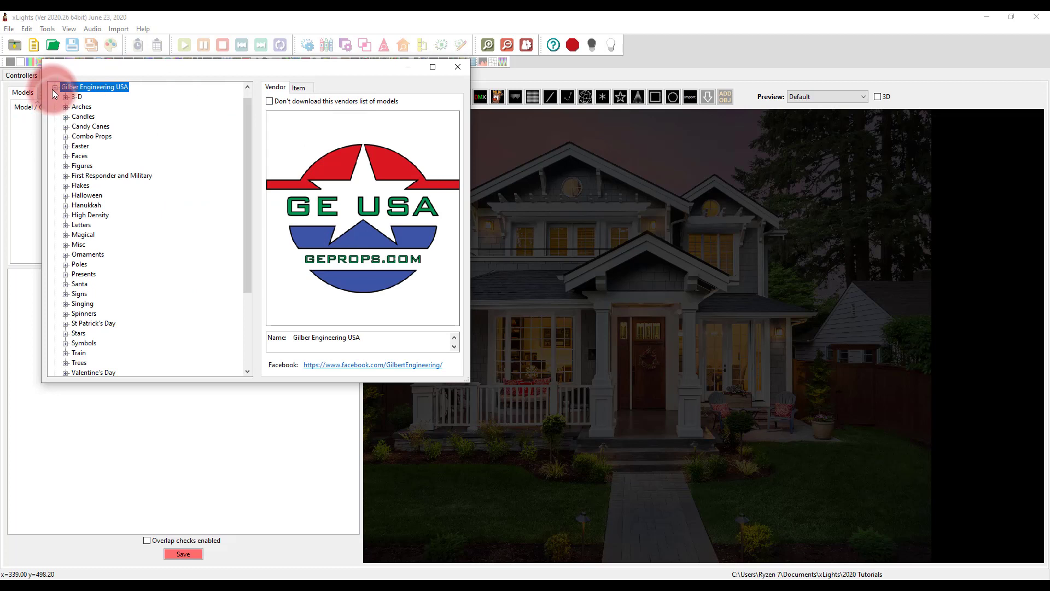
click(65, 96)
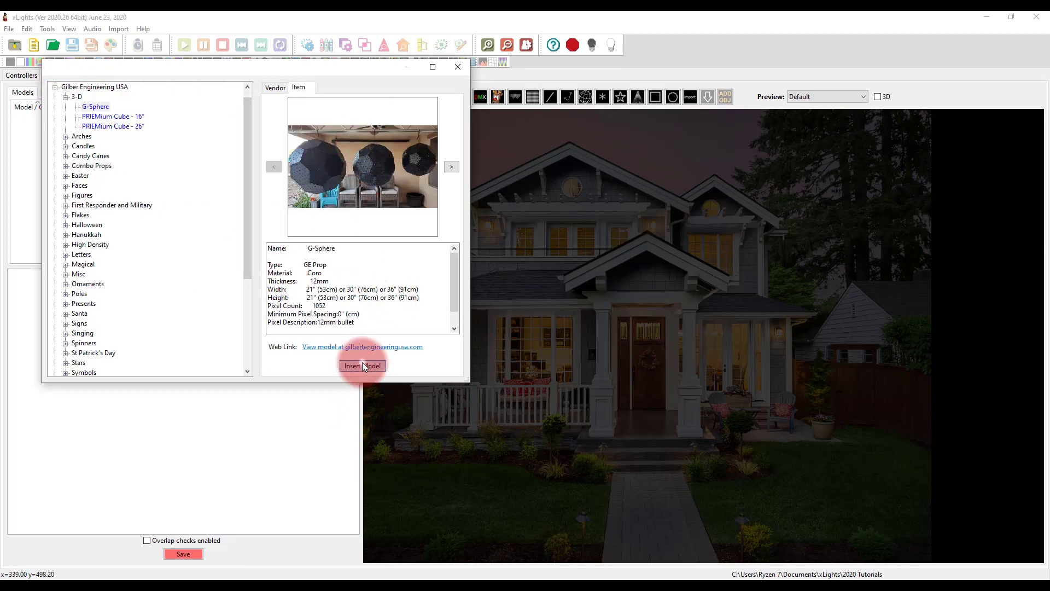
click(362, 365)
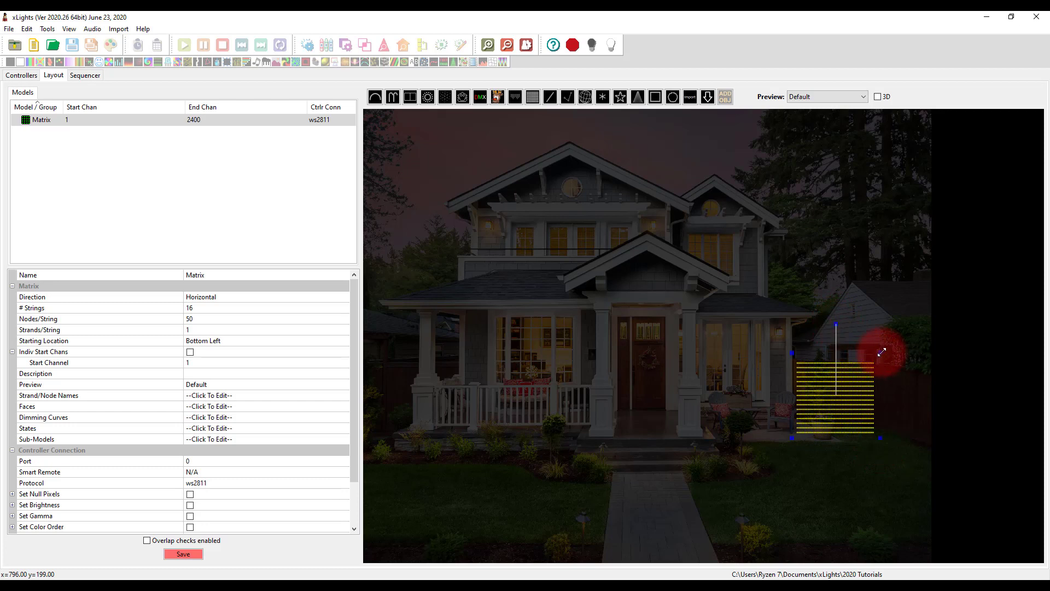
Step: Resize the 16x50 matrix beside the right side of the house
drag(835, 326, 829, 328)
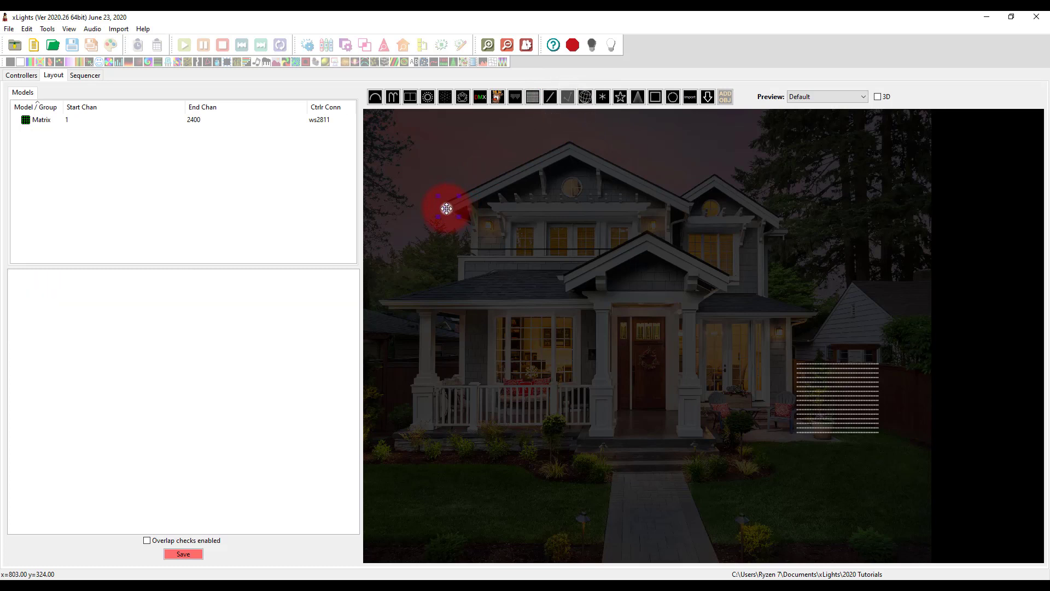
Step: Trace polylines along the main and right gable rooflines, then begin a tree model at the left
drag(446, 208, 571, 149)
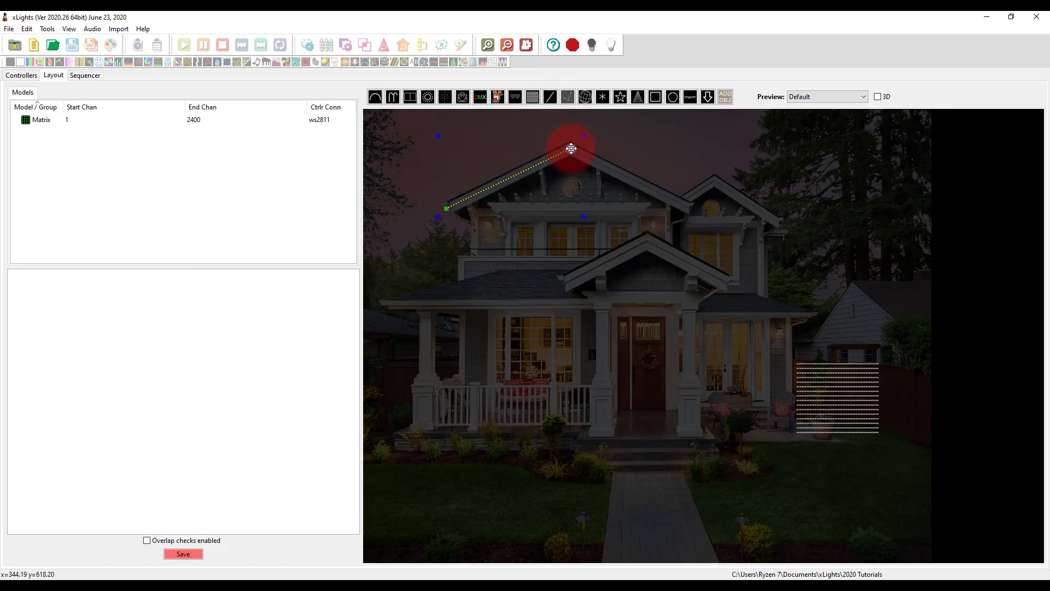
drag(571, 148, 689, 208)
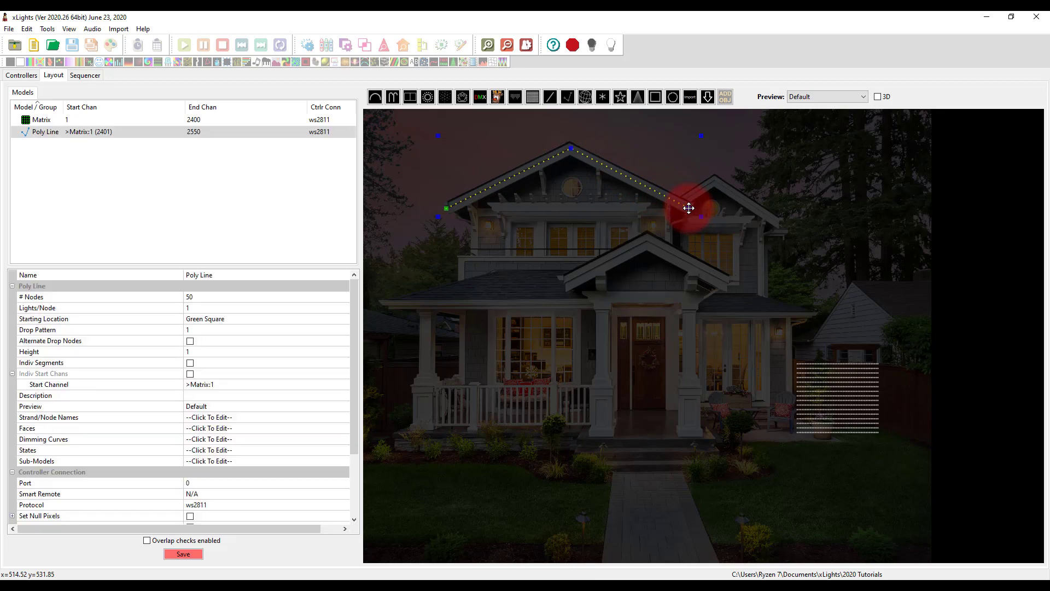
click(567, 96)
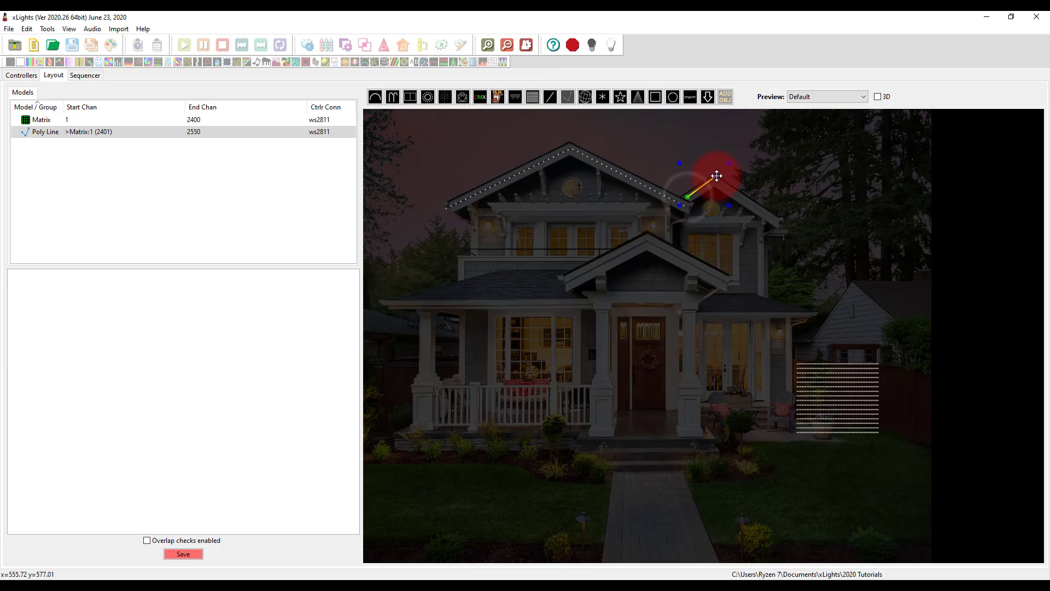
drag(717, 176, 780, 224)
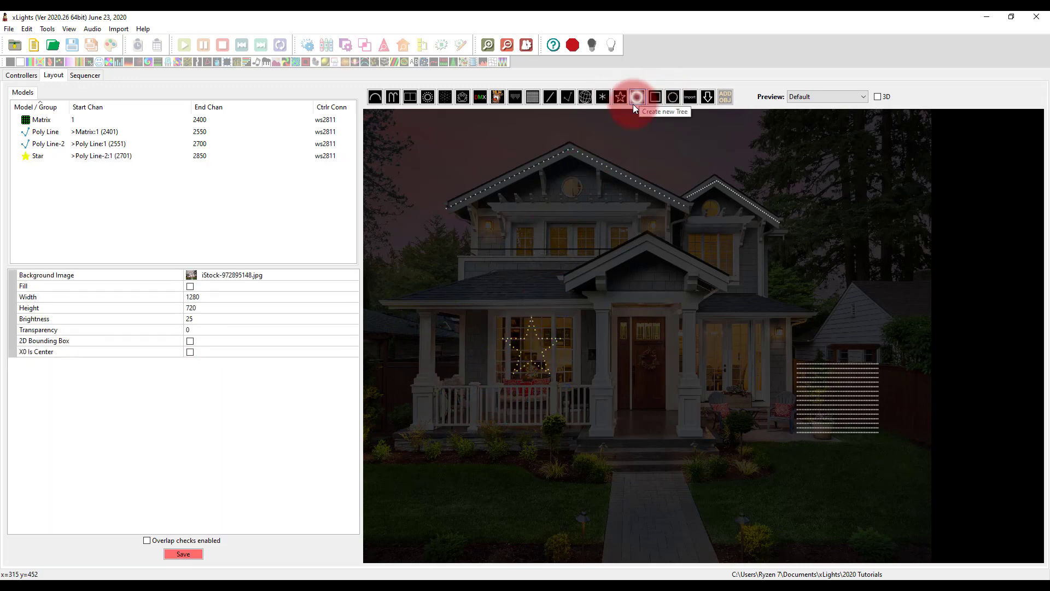
click(636, 96)
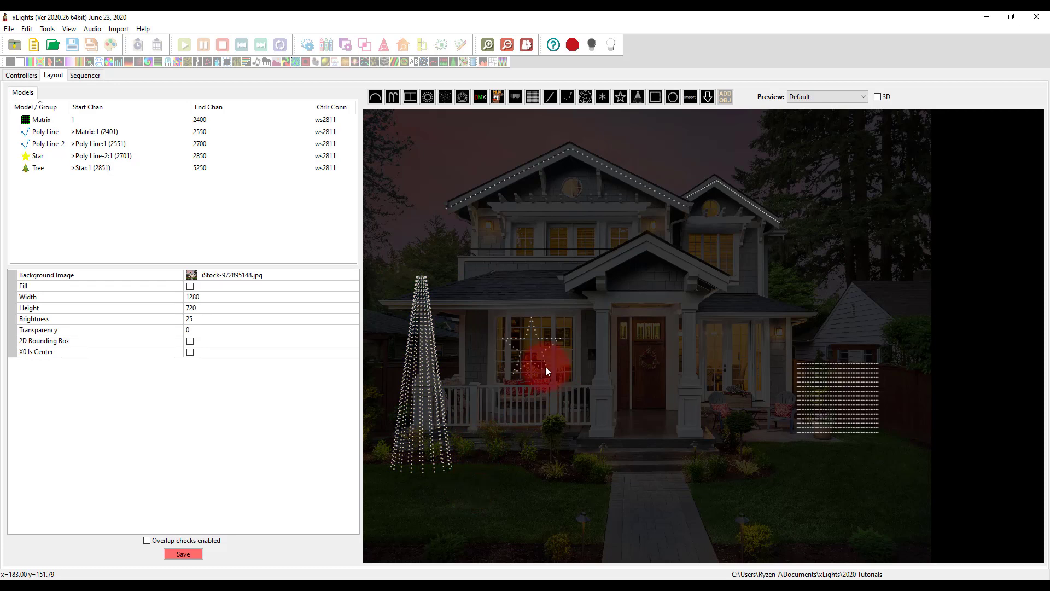
Step: Select the porch star, review its string settings and set its starting location to Top Ctr-CW
click(38, 155)
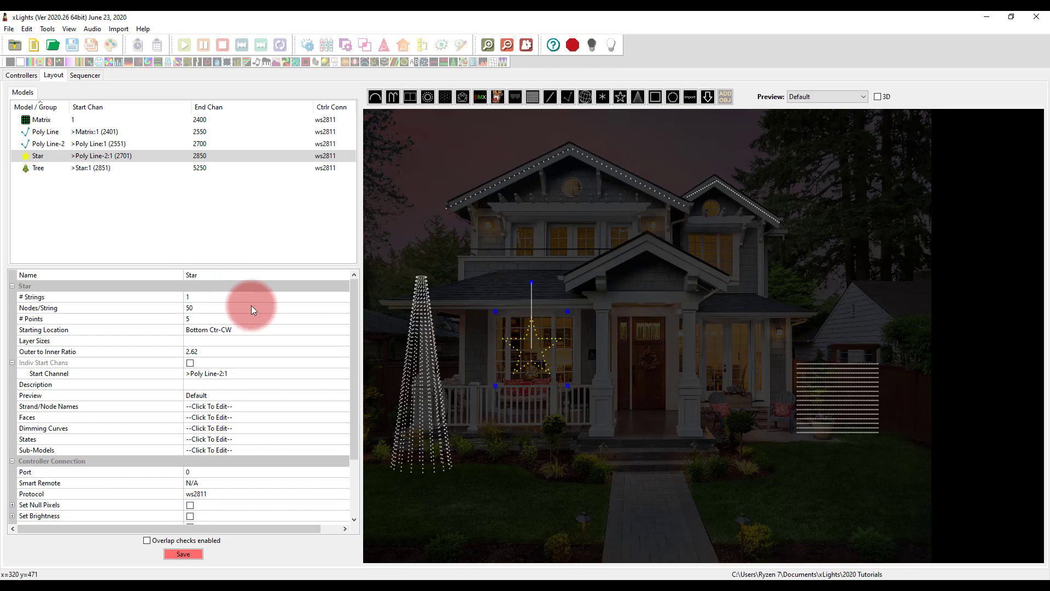
click(182, 553)
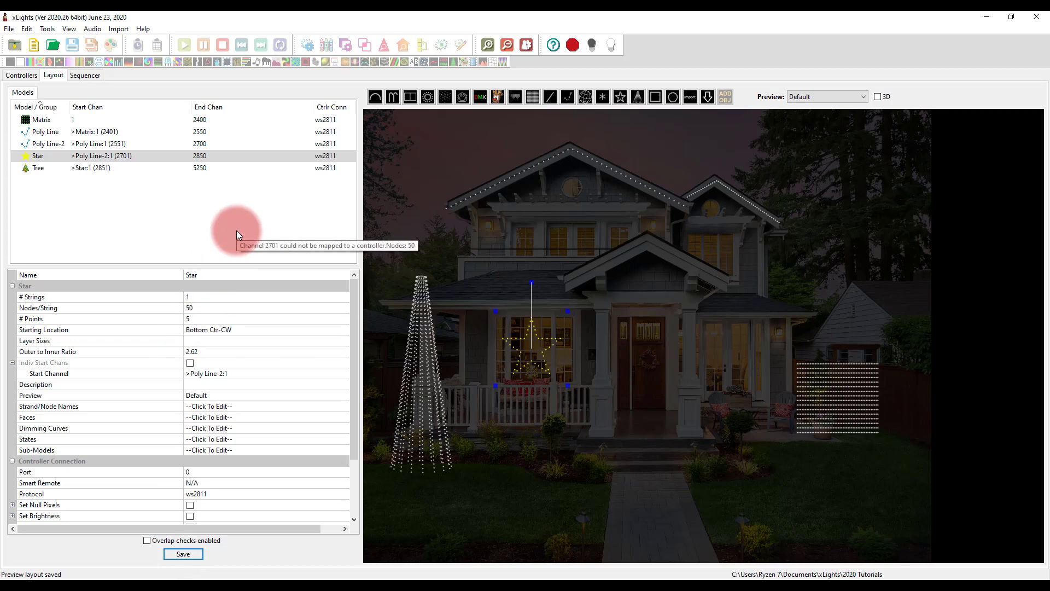
mouse_move(236, 234)
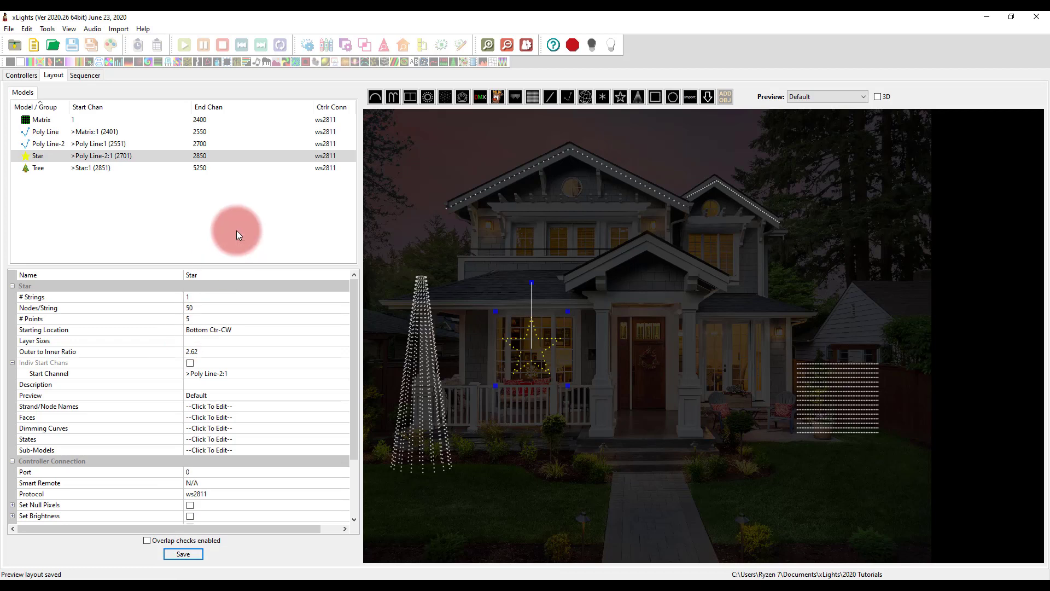
mouse_move(243, 333)
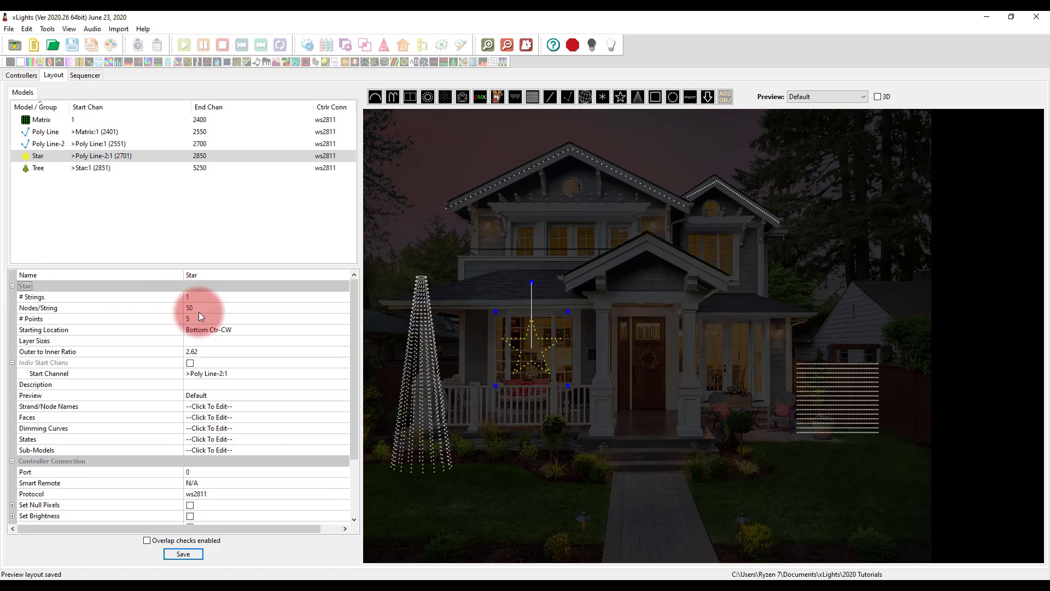
click(194, 274)
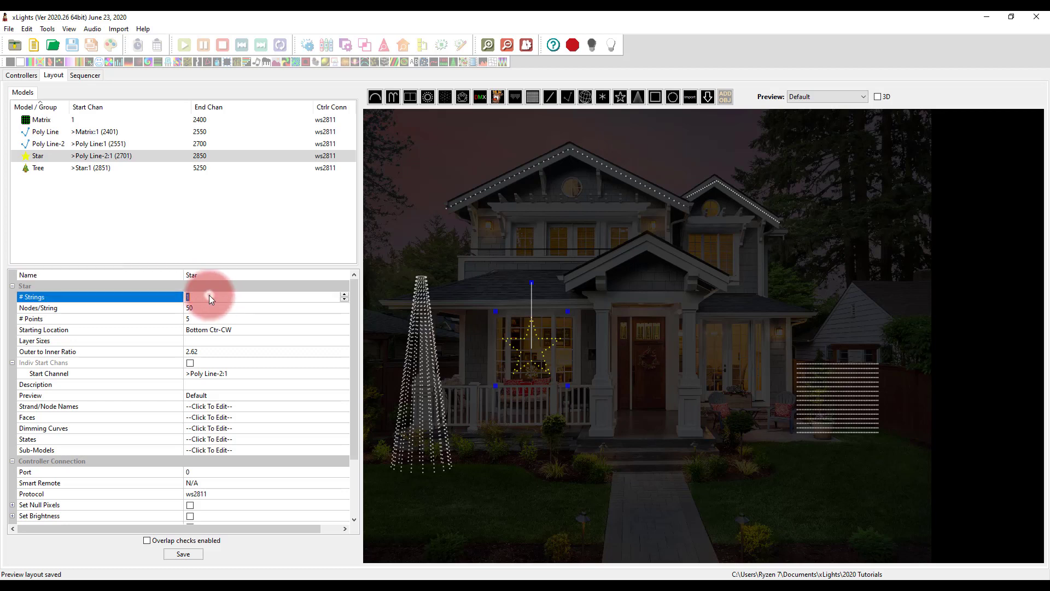
click(208, 307)
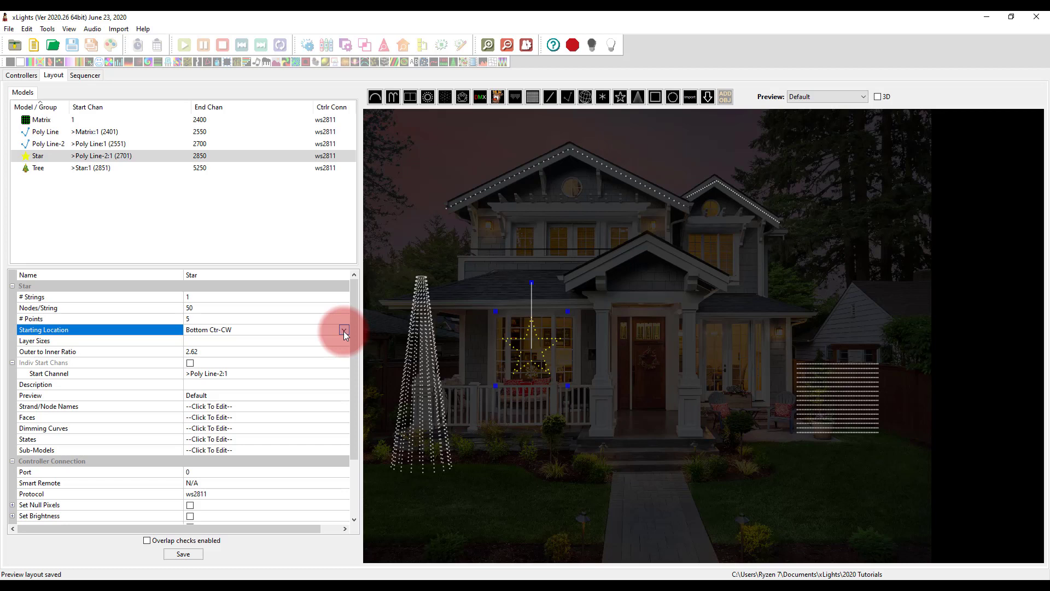
click(343, 329)
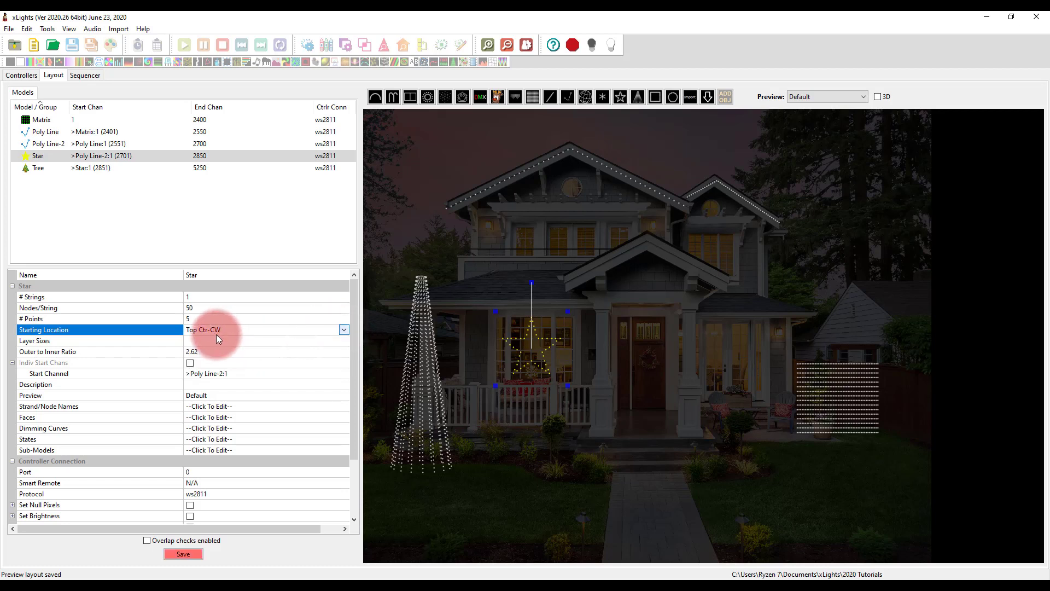
mouse_move(516, 332)
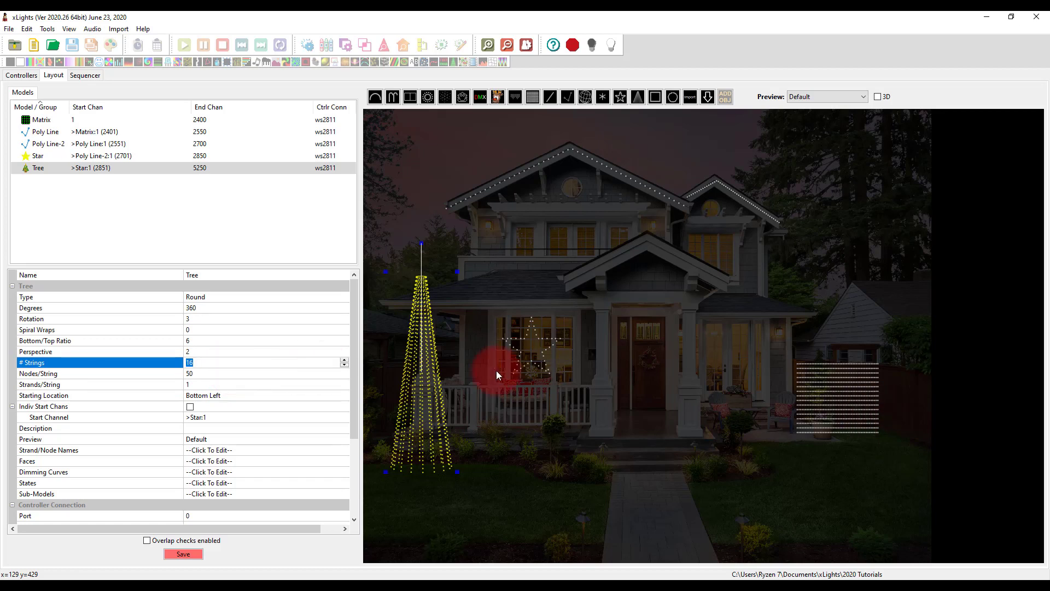
mouse_move(425, 383)
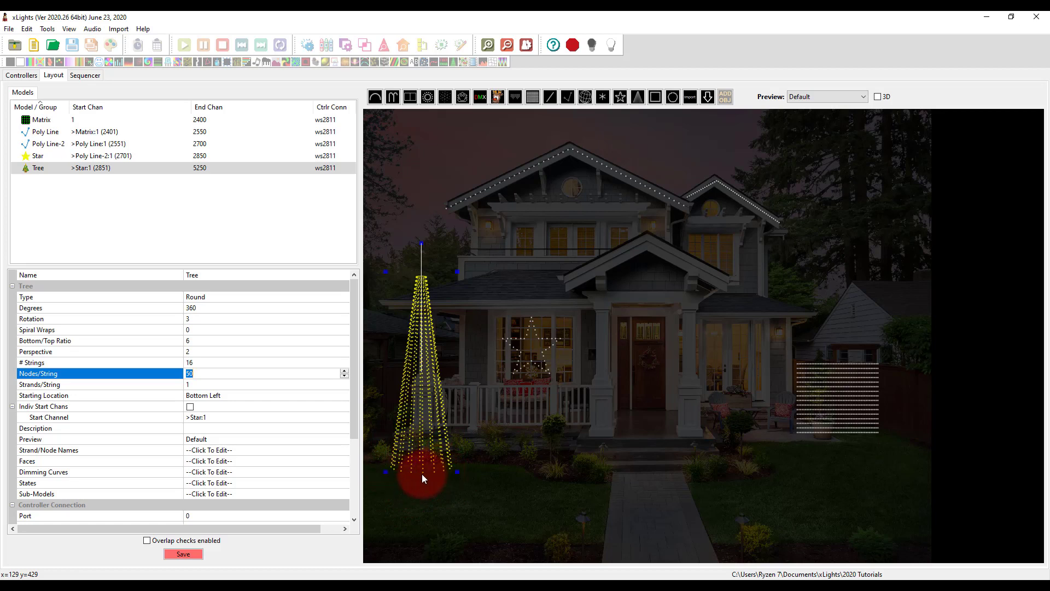
Step: Give the Tree 2 strands per string, 8 strings and 100 nodes per string
drag(422, 478, 445, 472)
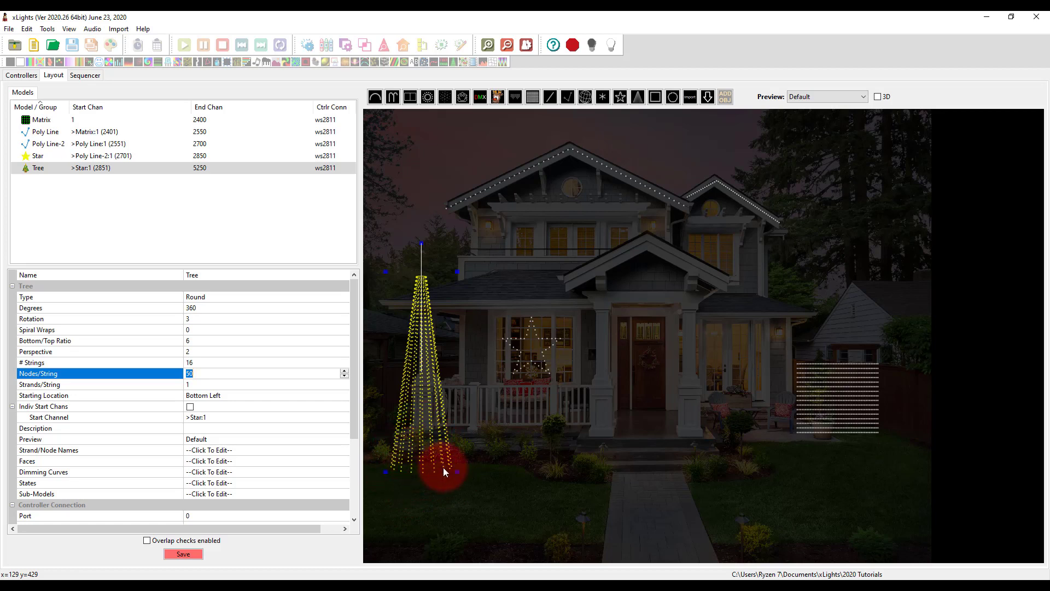
drag(442, 469, 421, 281)
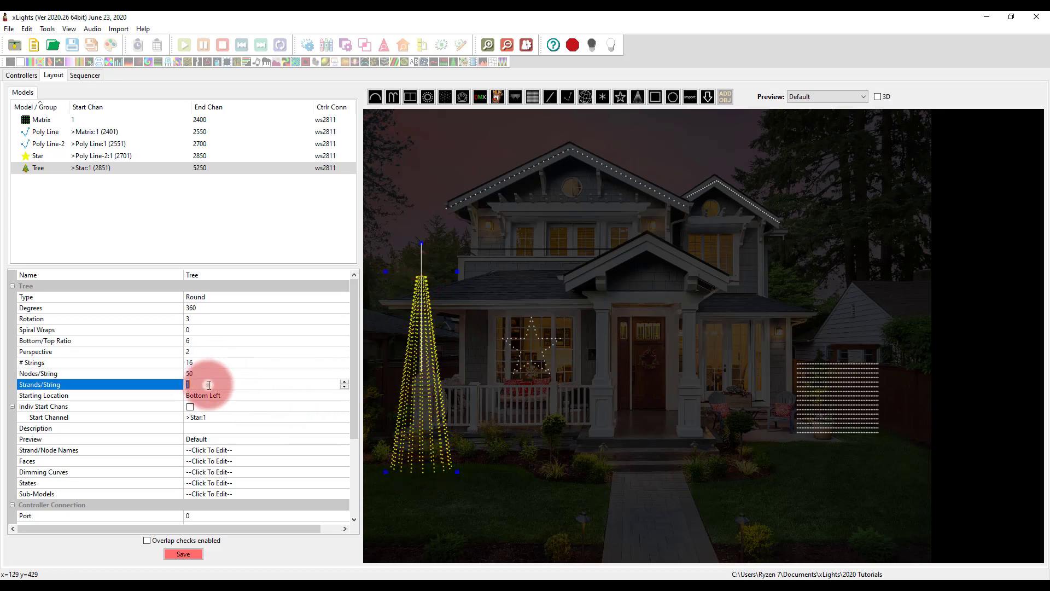
text(2)
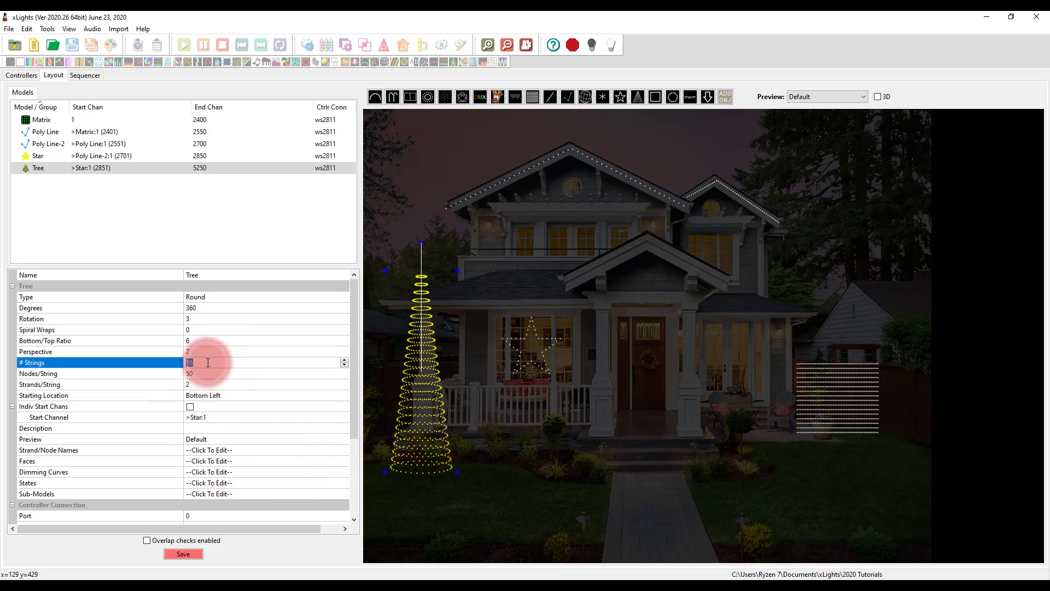
text(8)
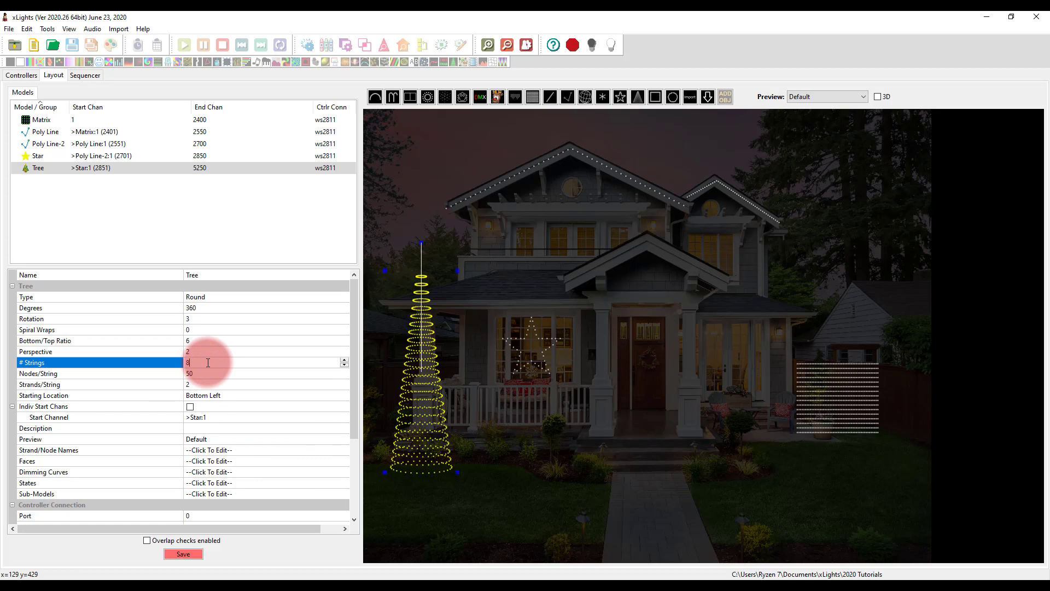
click(208, 373)
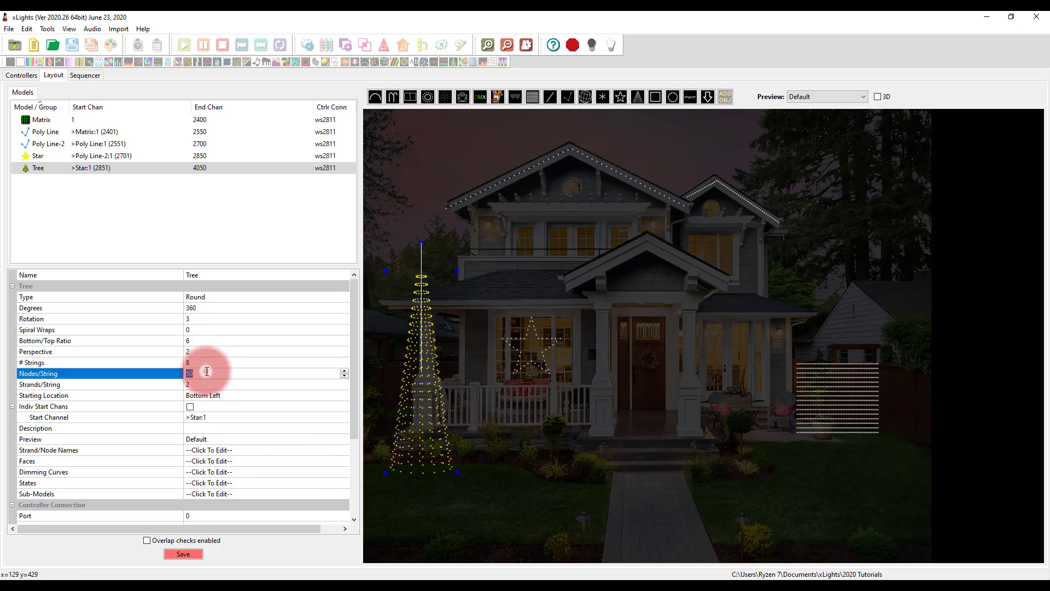
text(100)
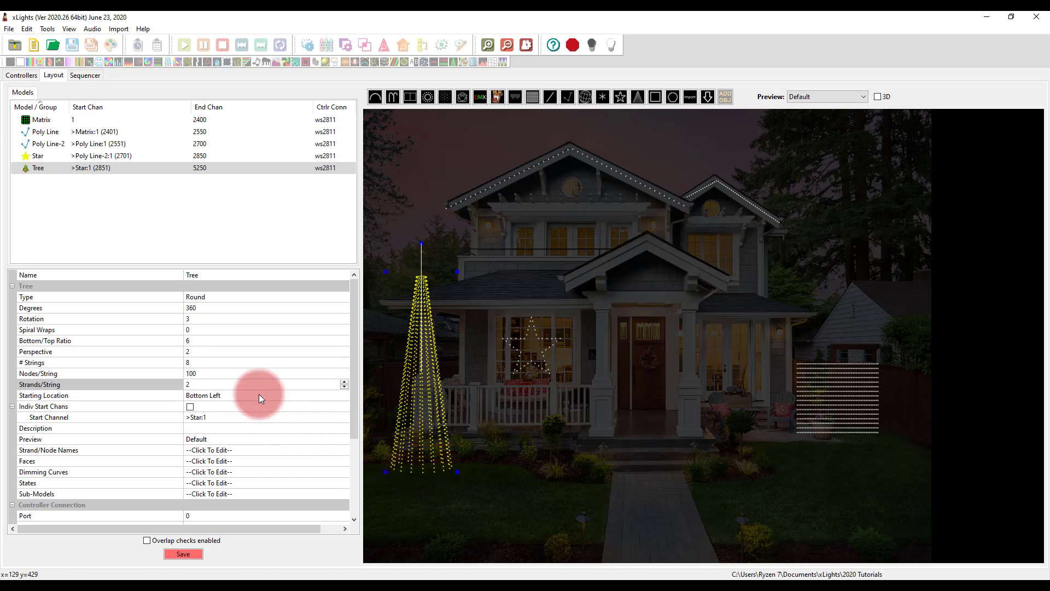
scroll(down, 3)
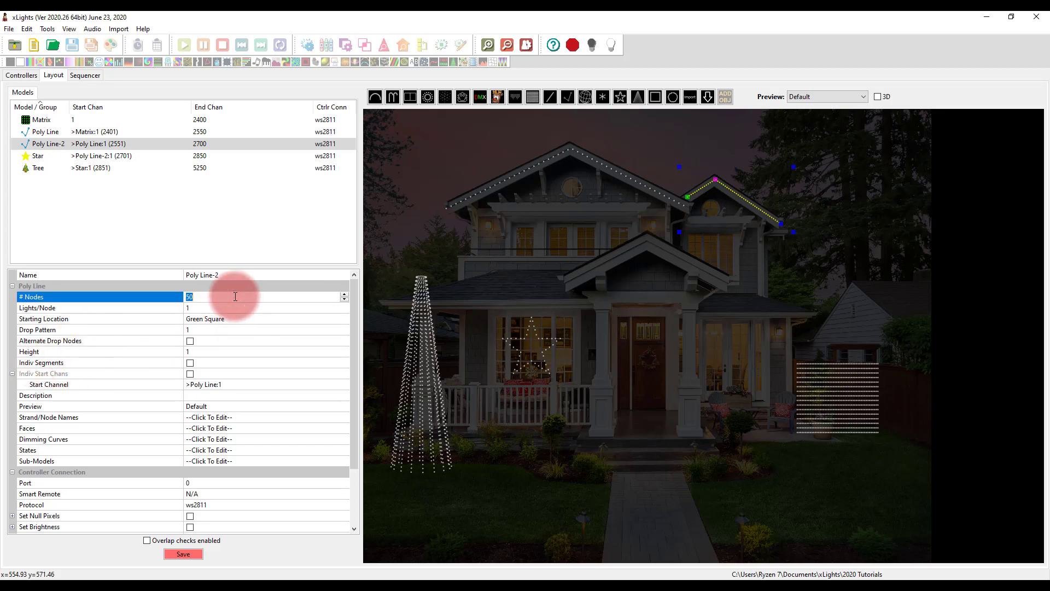
Step: Set Poly Line-2 to 35 nodes and drag its points to fit the small gable edge
text(35)
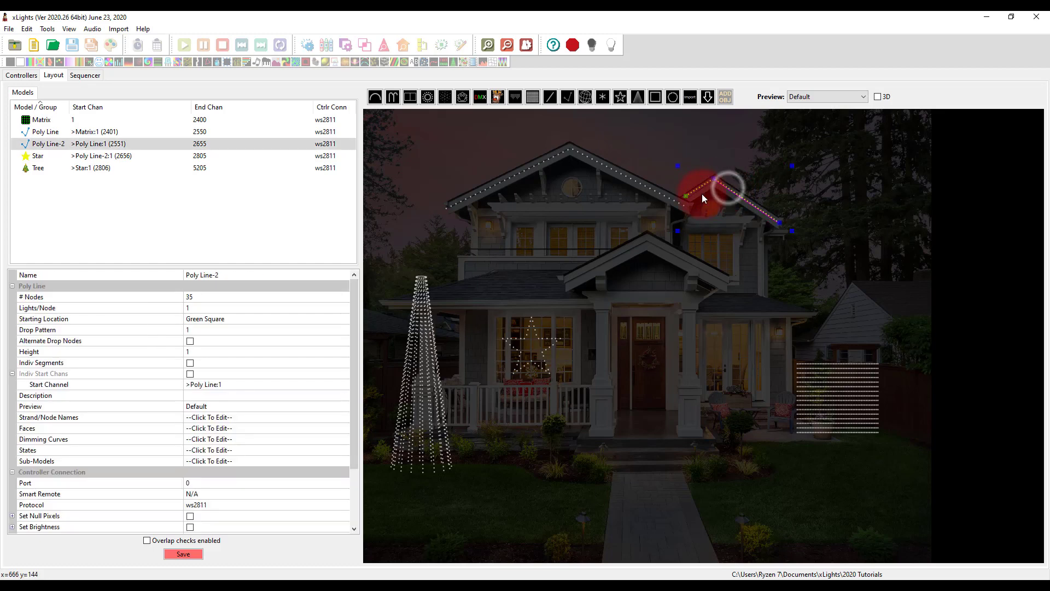
drag(726, 188, 690, 189)
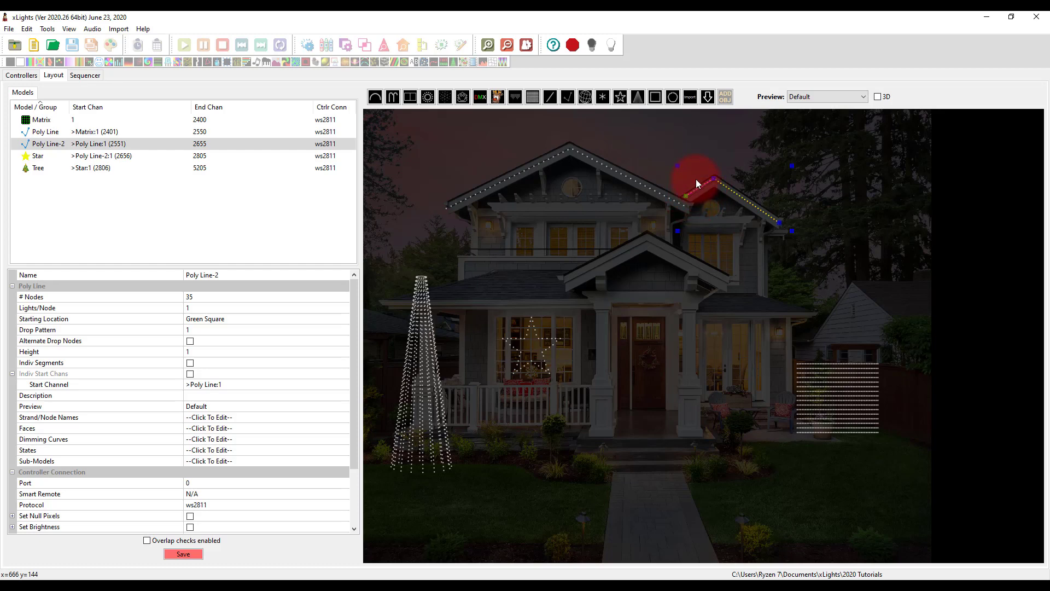
drag(696, 184, 702, 196)
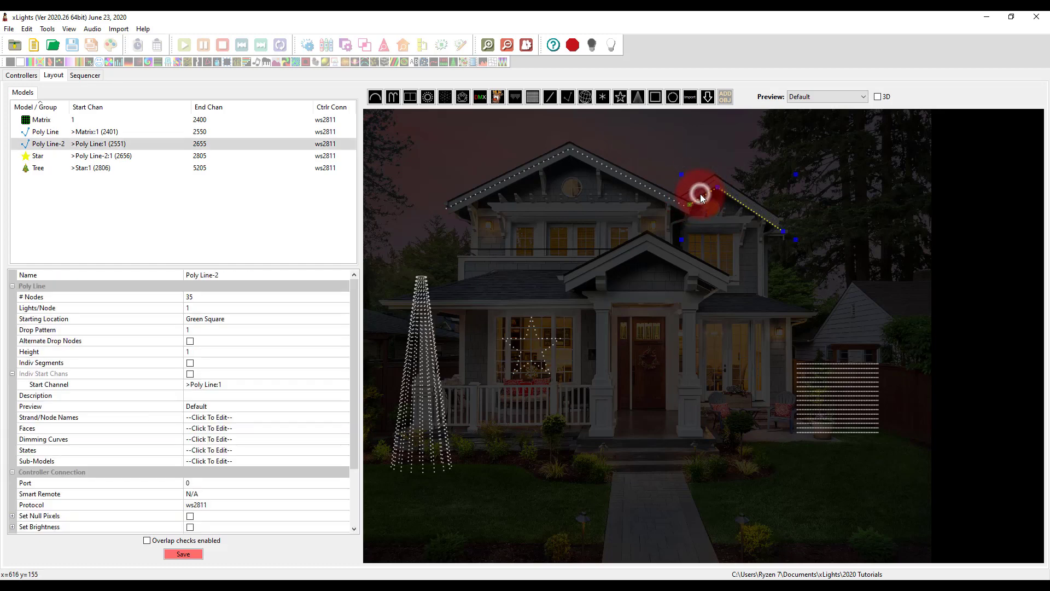
drag(700, 197, 710, 192)
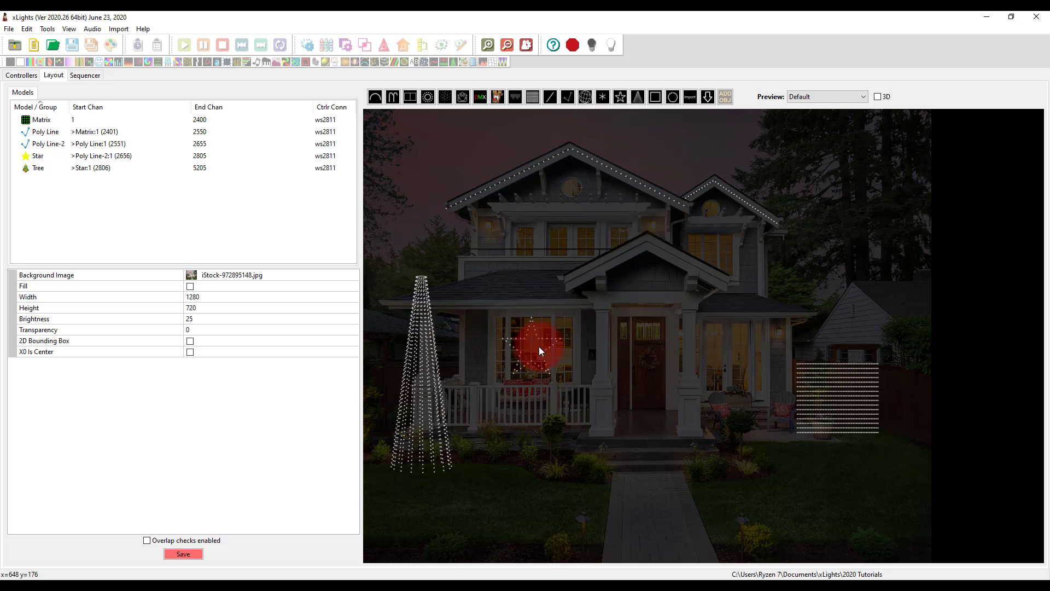
mouse_move(618, 343)
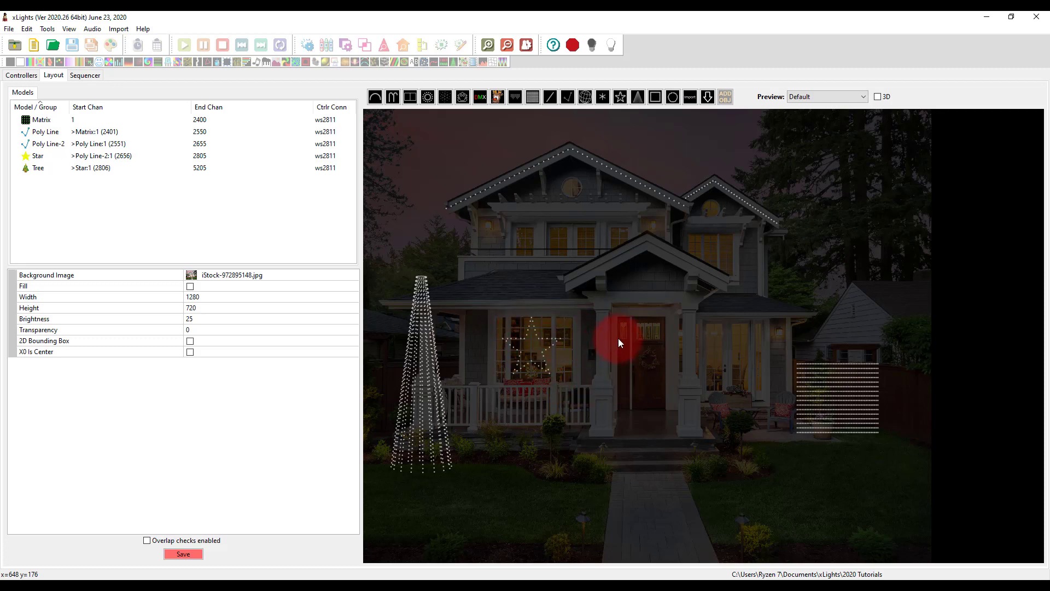
mouse_move(704, 557)
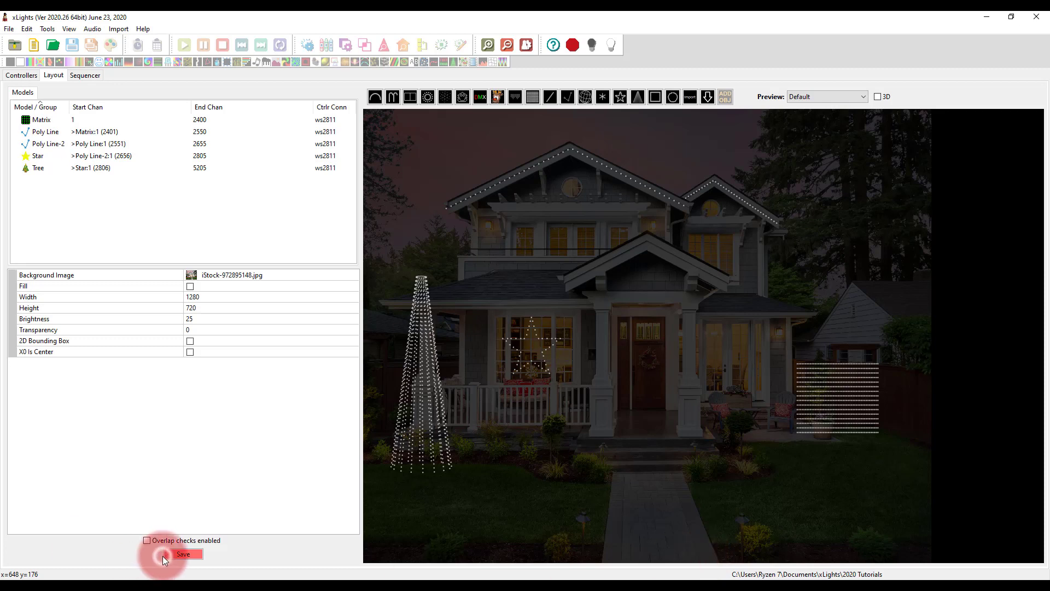
Step: Save the layout with the updated models and channel ranges
click(182, 554)
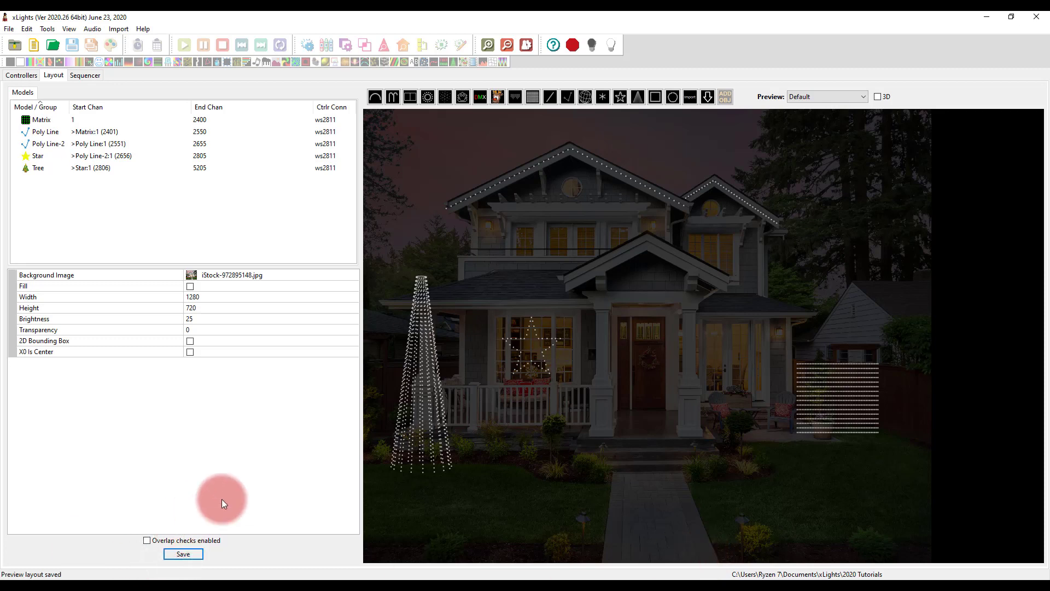
mouse_move(240, 459)
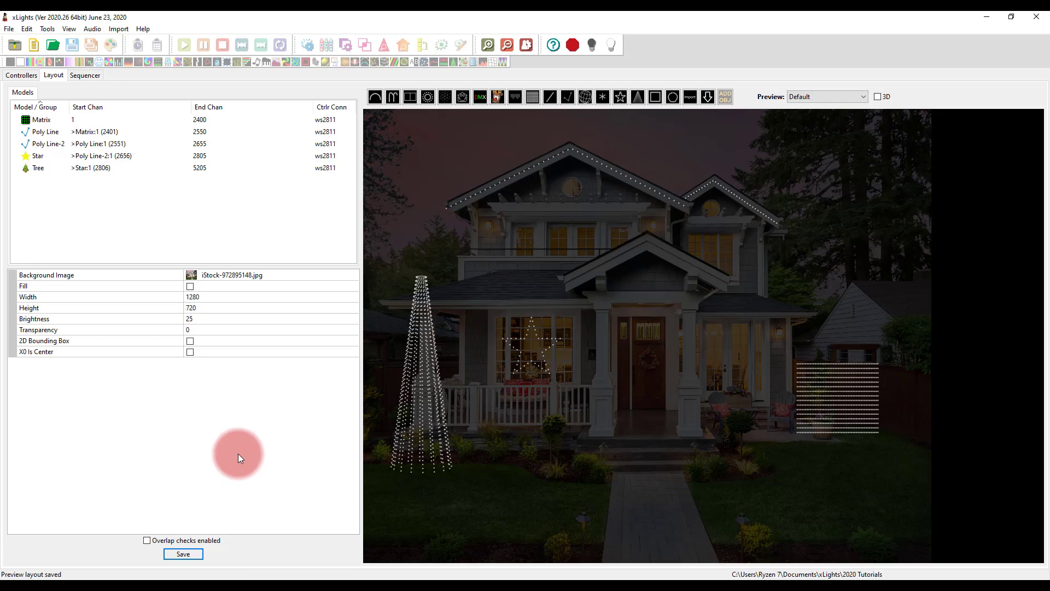